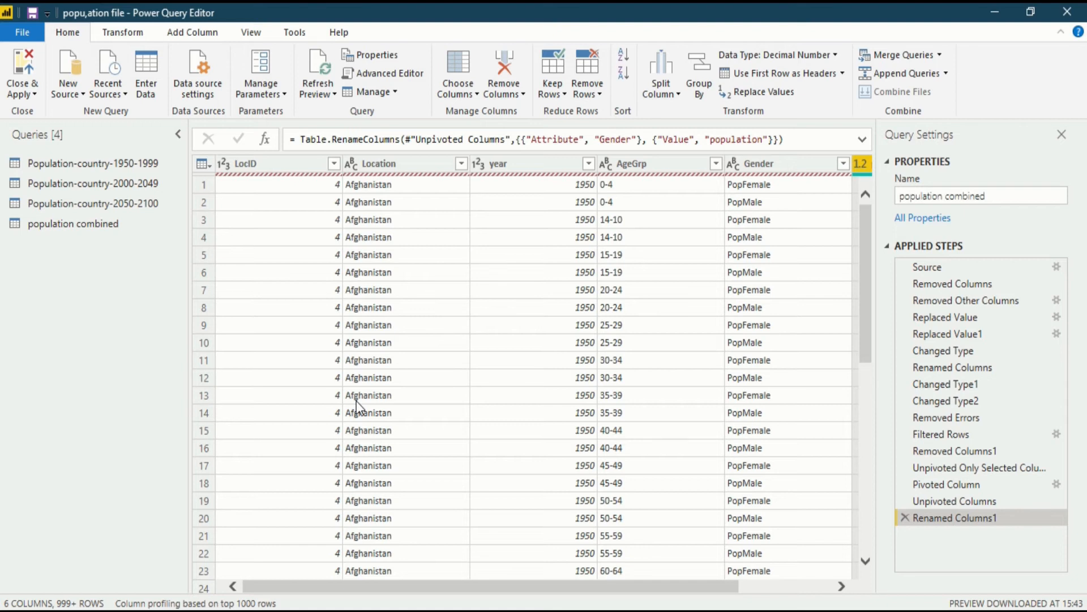
mouse_move(680, 331)
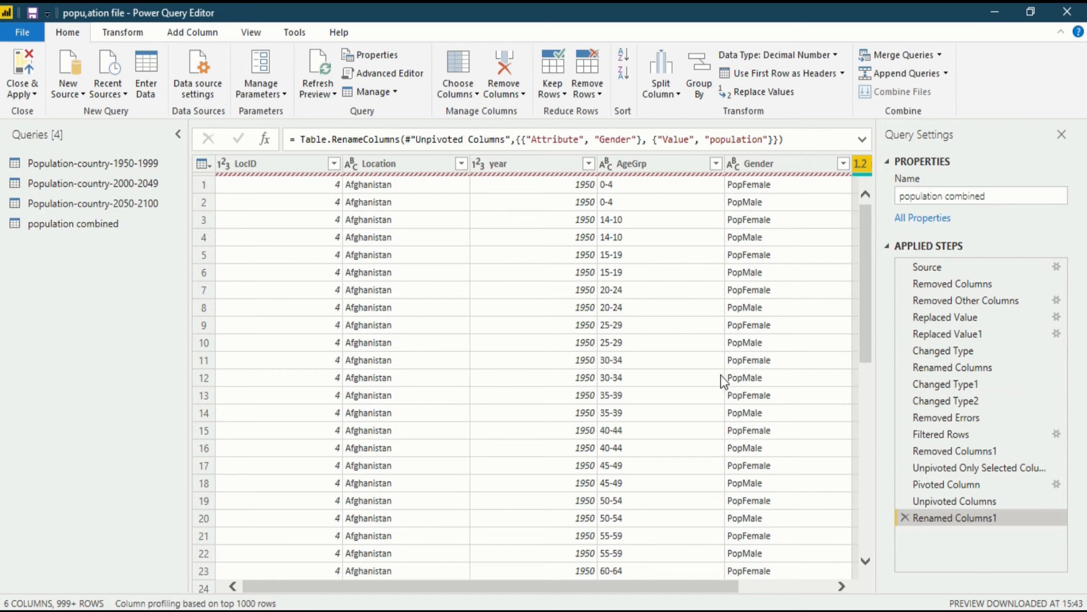
mouse_move(662, 408)
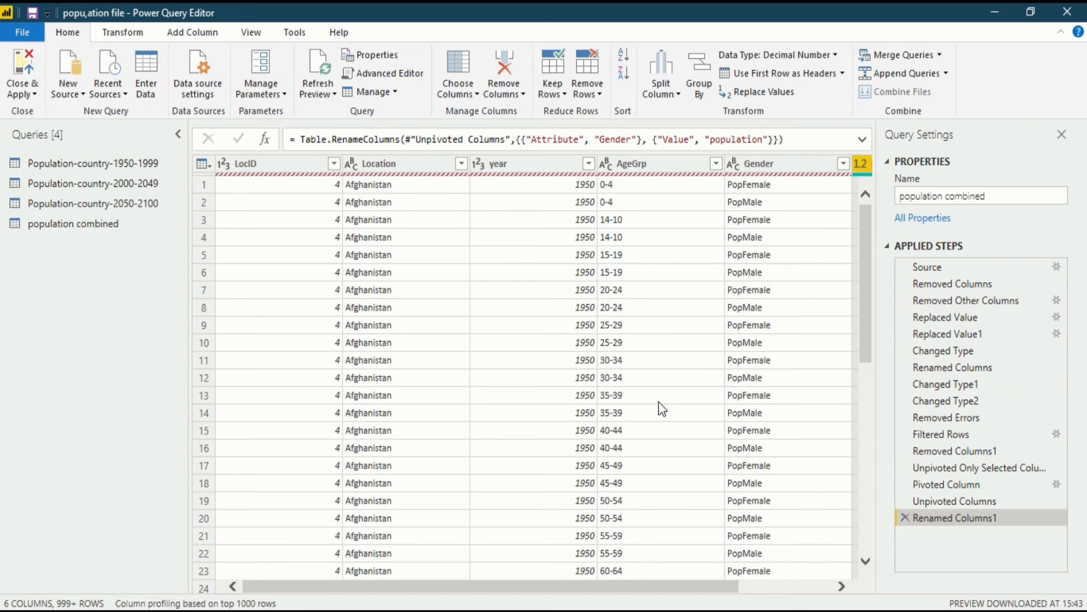
mouse_move(603, 591)
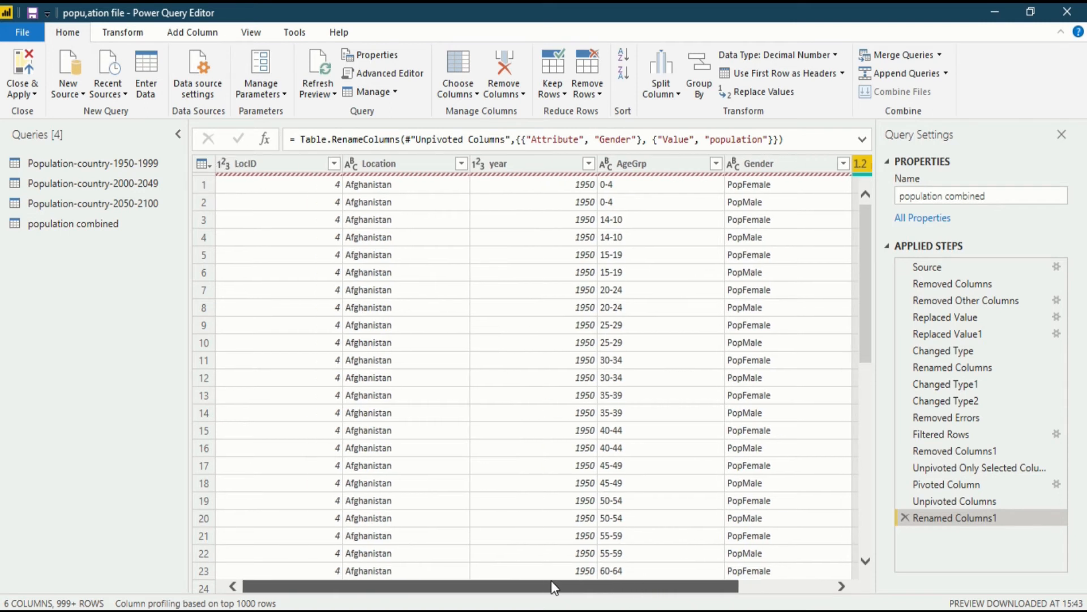
mouse_move(534, 401)
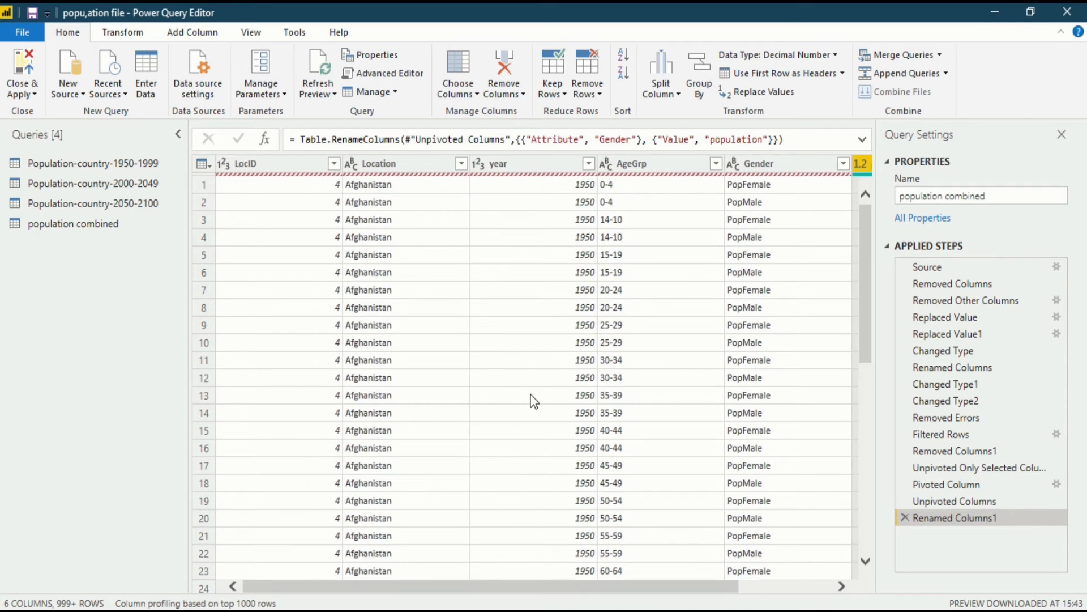
mouse_move(331, 269)
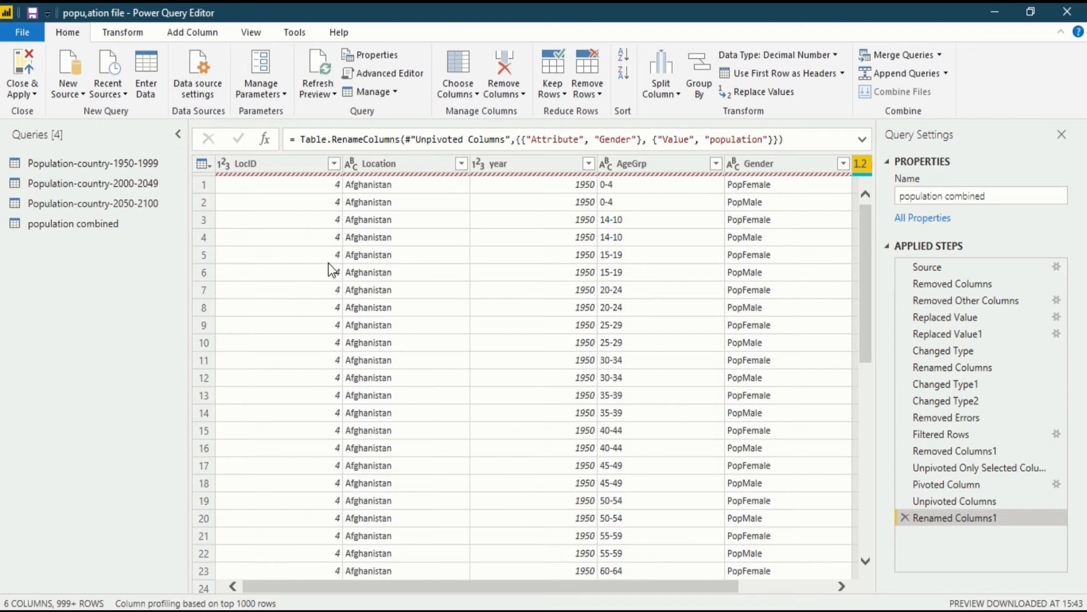
- Switch the ribbon to the Transform commands to reach the column splitting tools
scroll("right", 3)
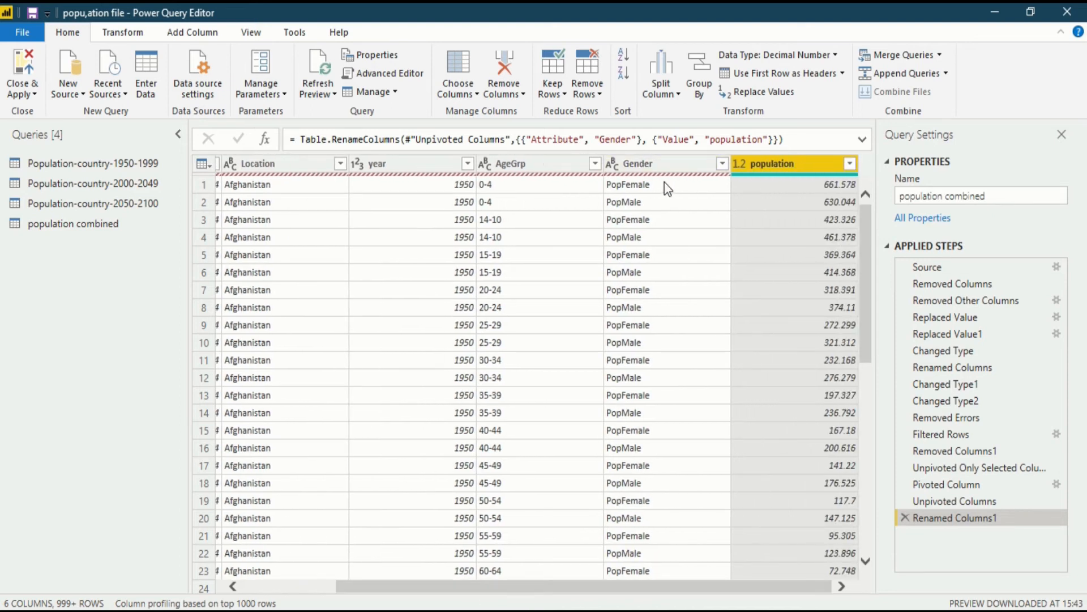
mouse_move(611, 199)
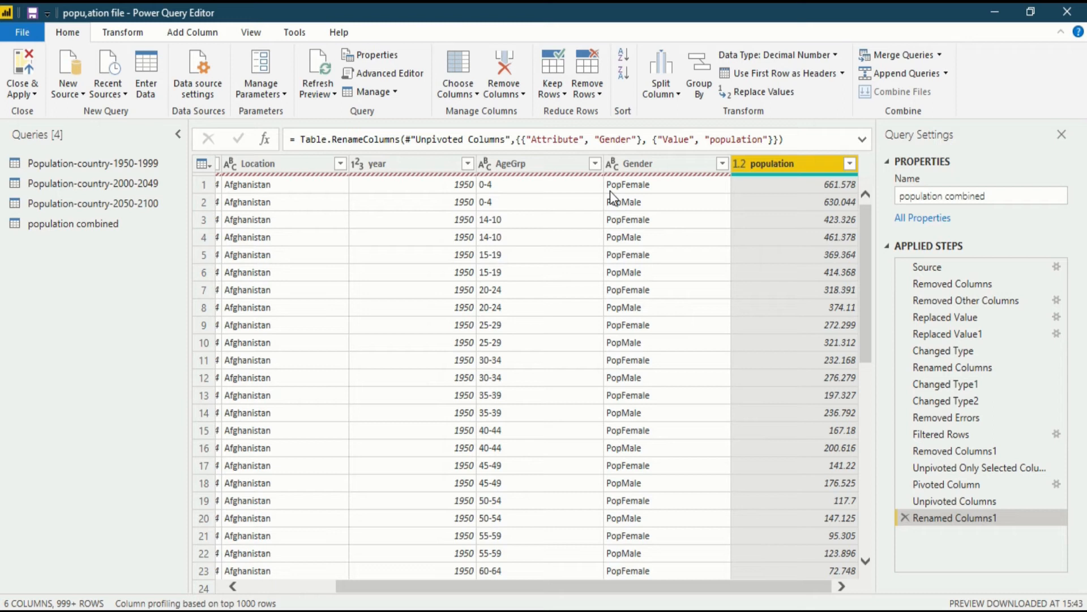
mouse_move(628, 224)
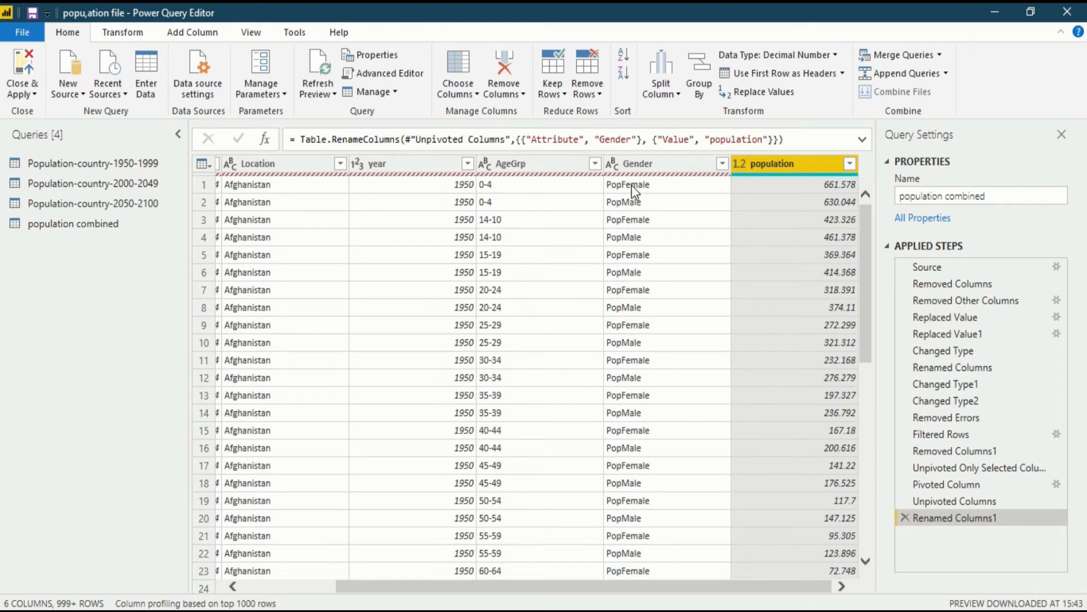
mouse_move(631, 220)
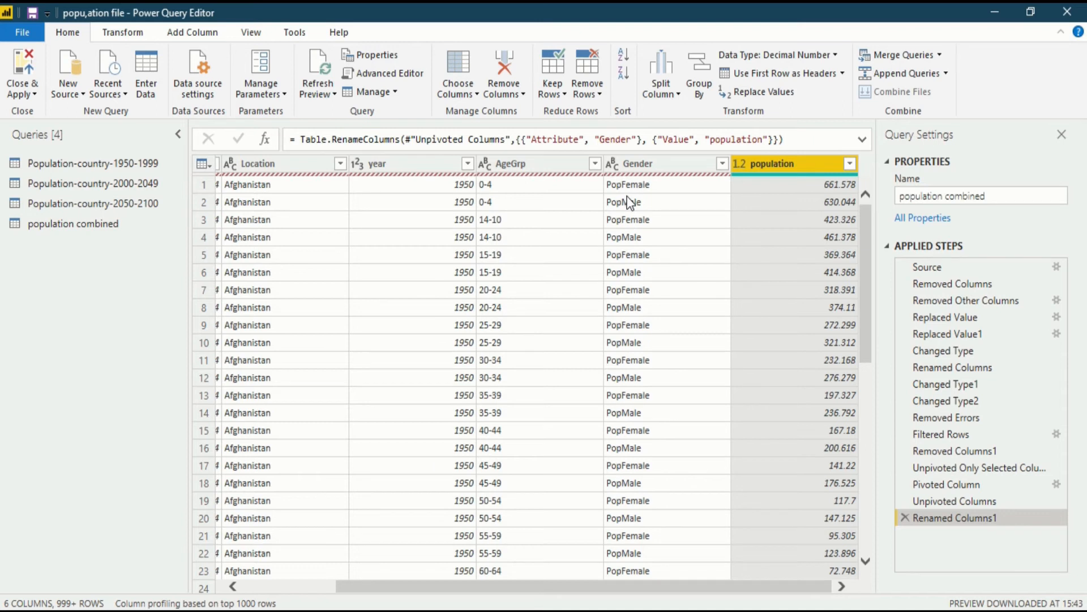
mouse_move(780, 236)
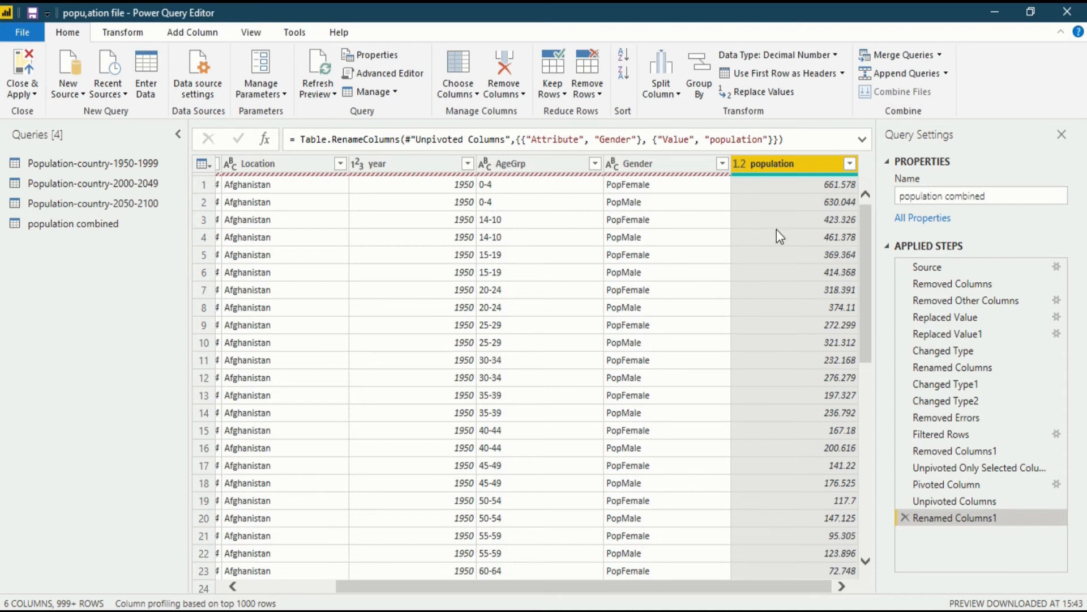
mouse_move(704, 210)
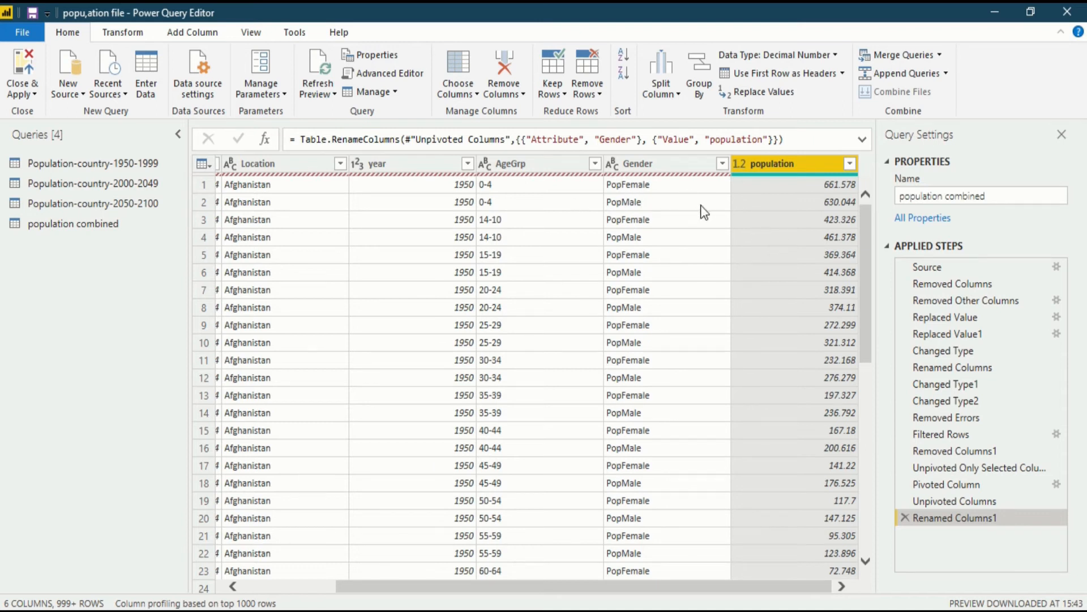
mouse_move(627, 191)
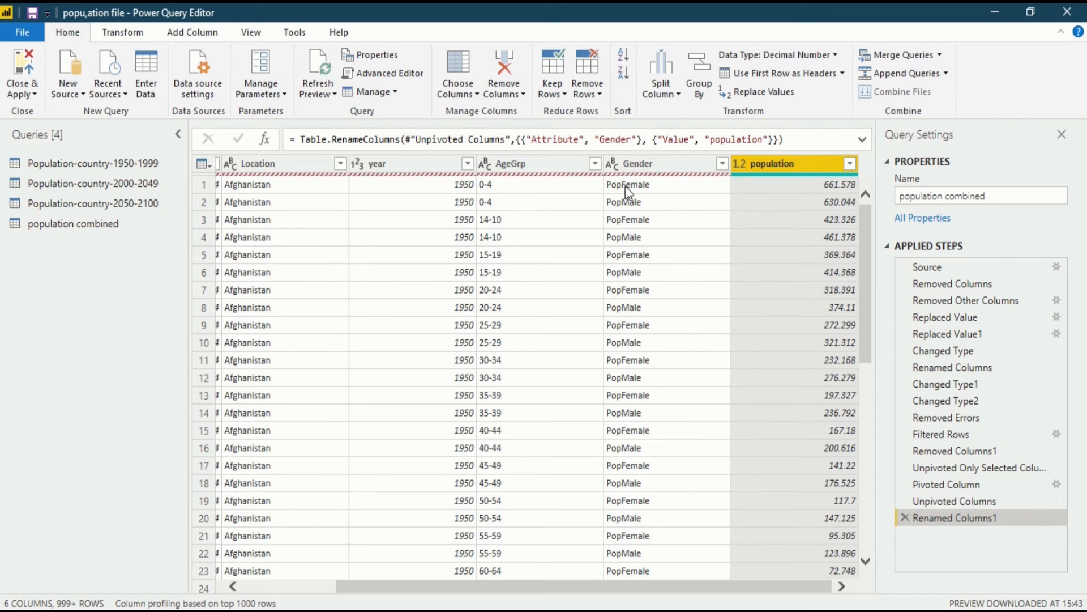
mouse_move(630, 213)
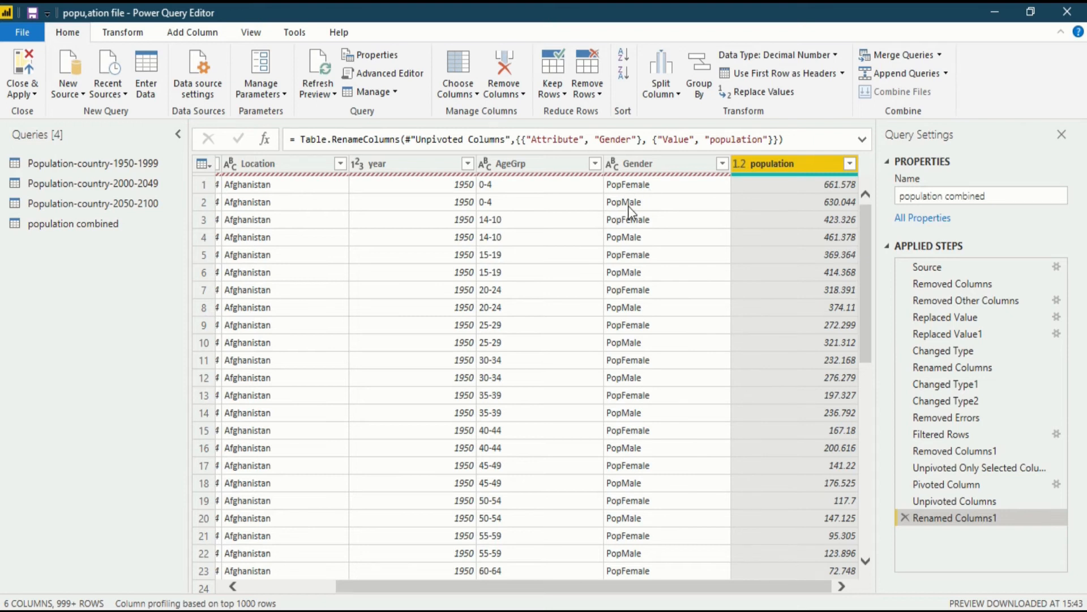
mouse_move(619, 213)
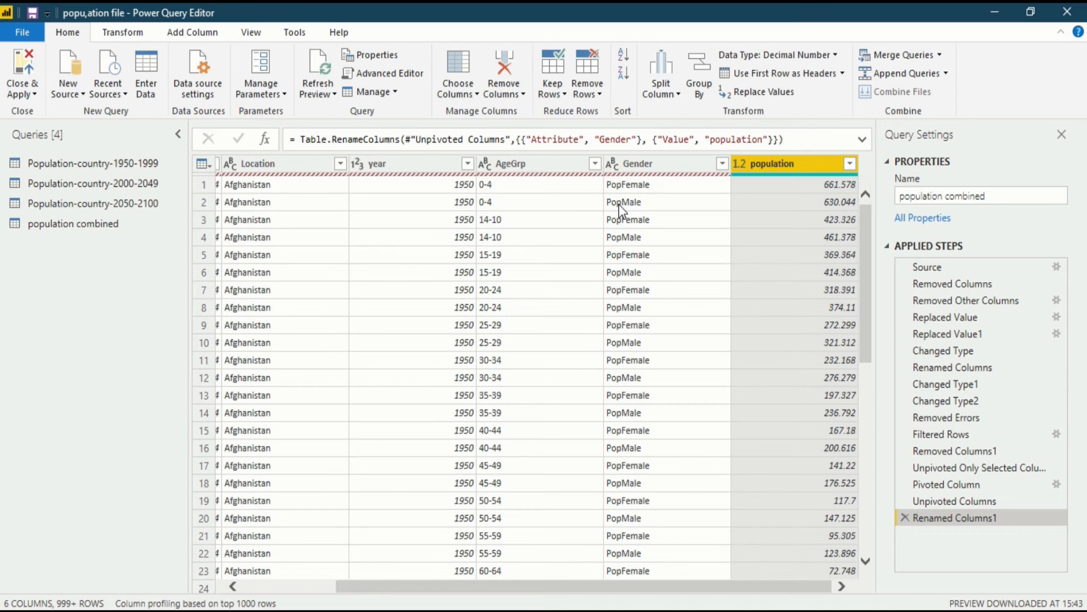
mouse_move(643, 215)
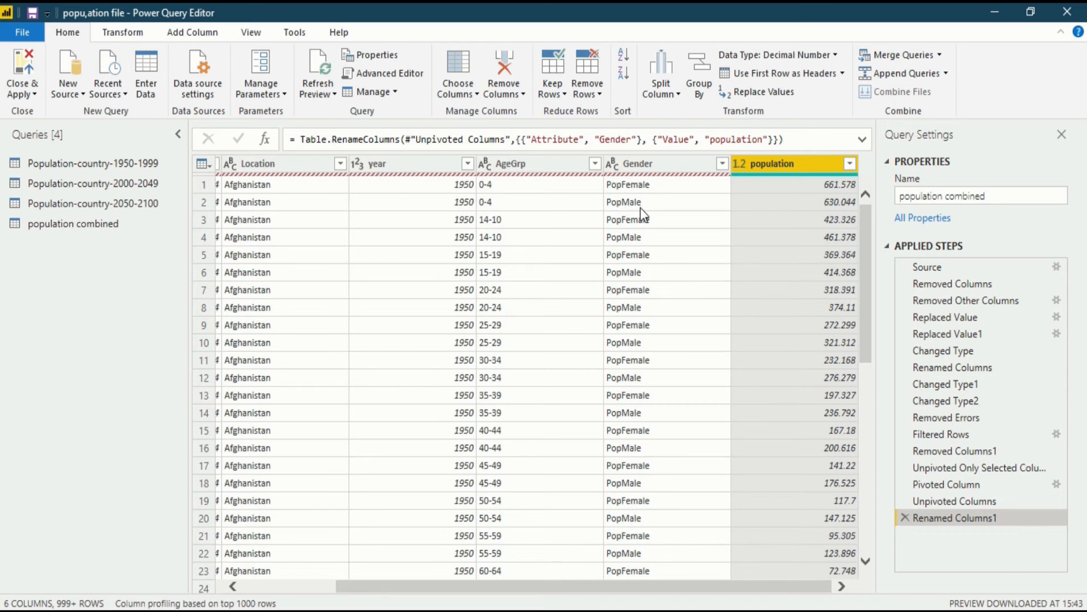
mouse_move(643, 222)
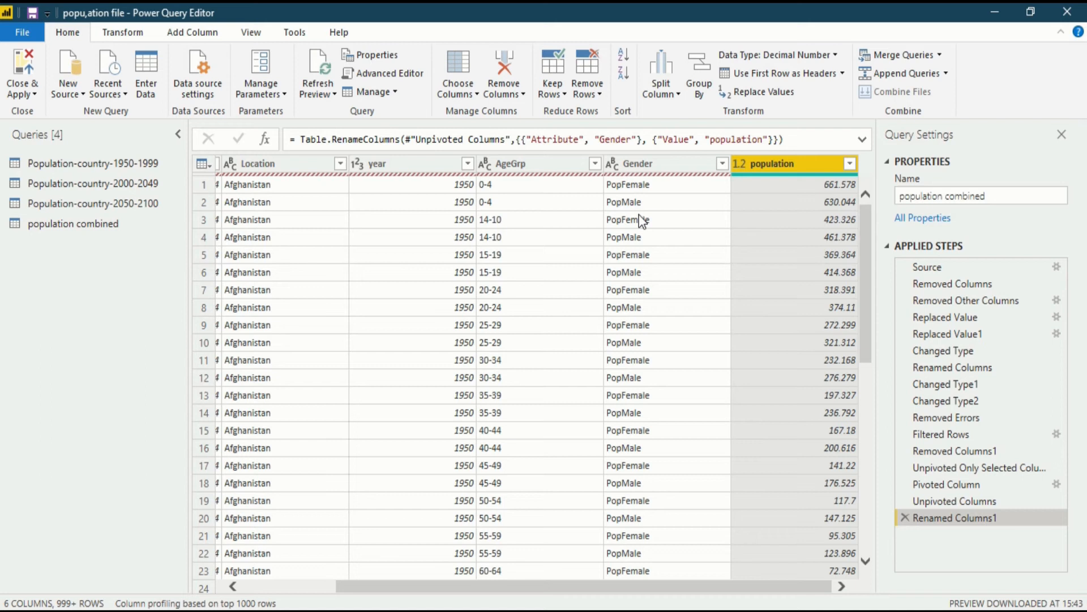
mouse_move(625, 192)
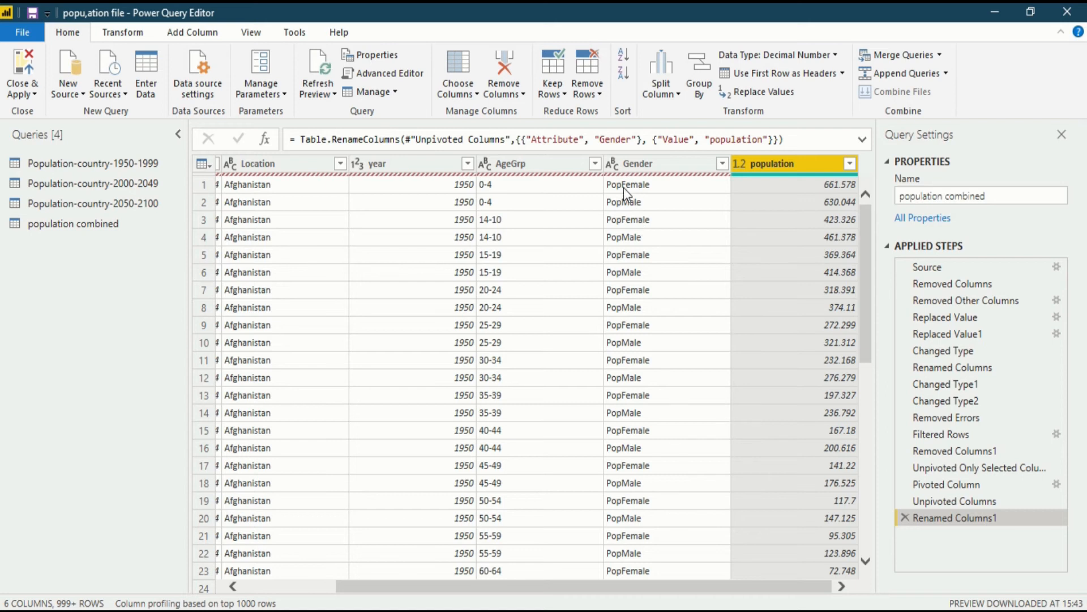
mouse_move(650, 204)
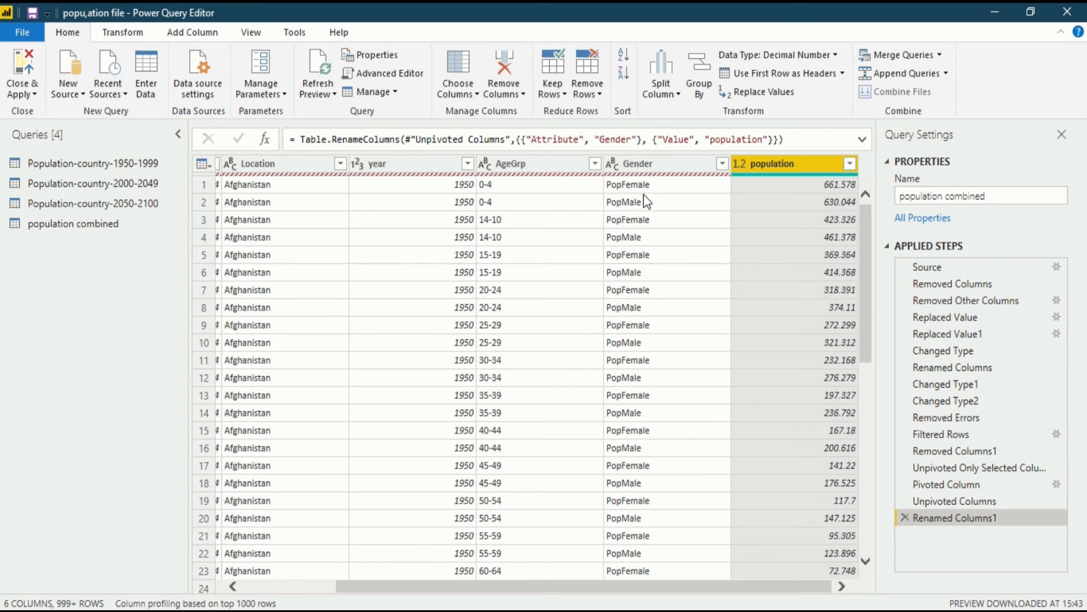
mouse_move(684, 219)
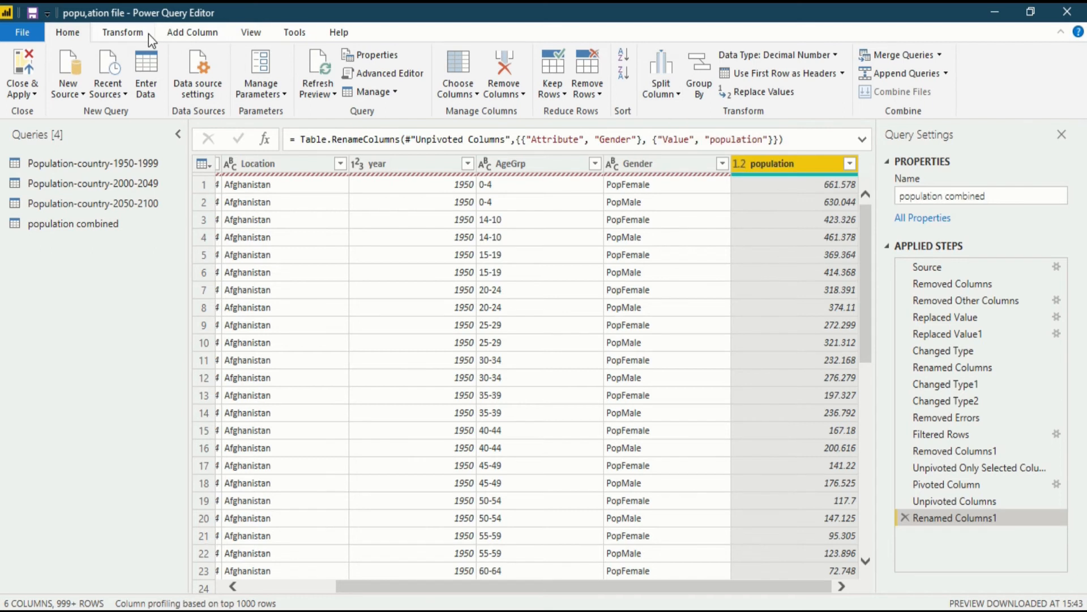
left_click(123, 32)
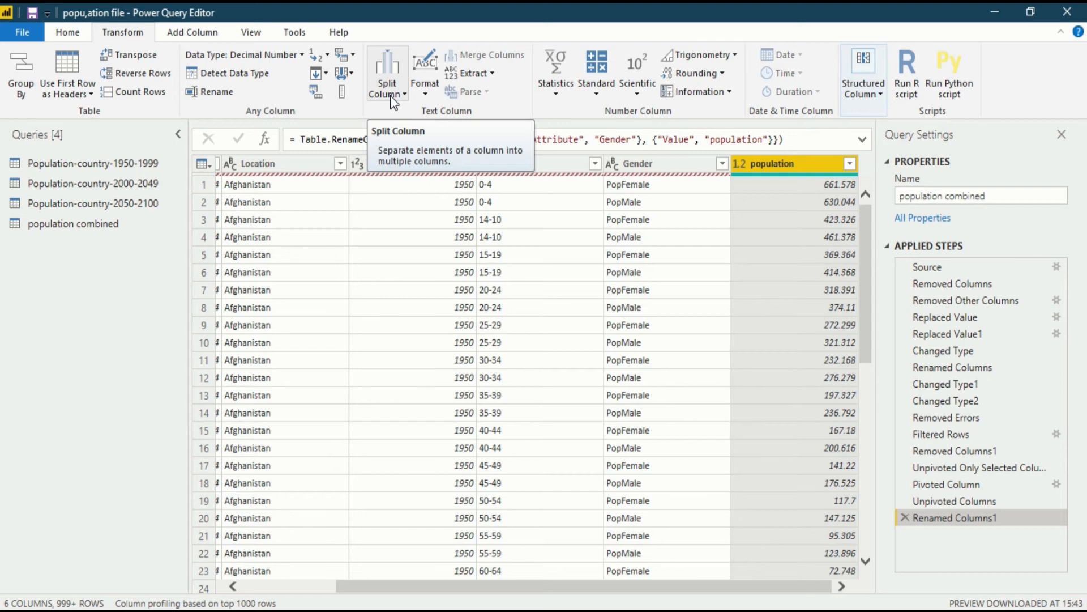
left_click(388, 73)
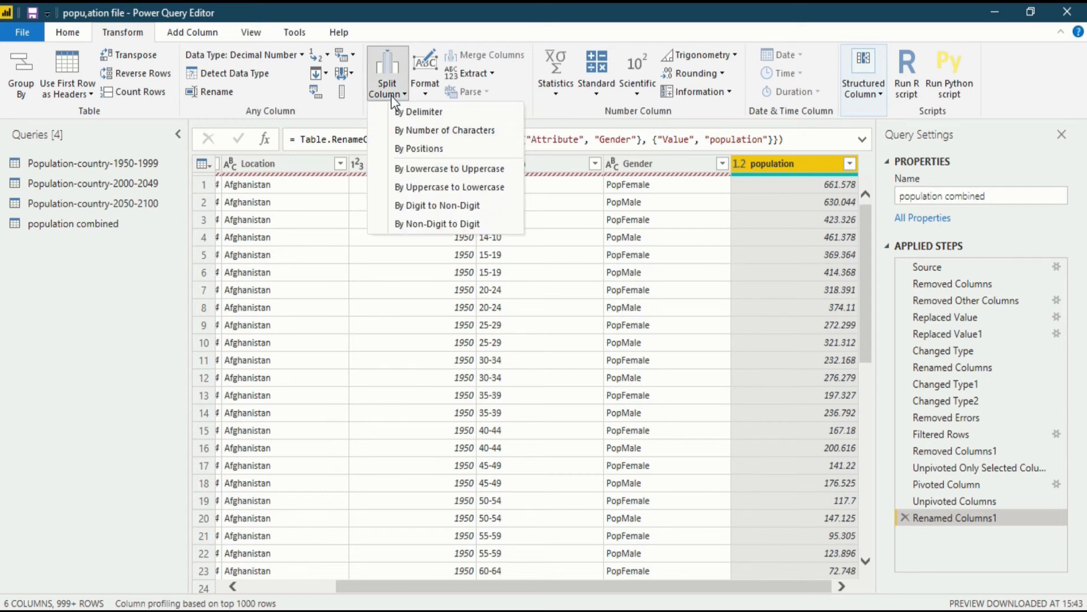
mouse_move(398, 165)
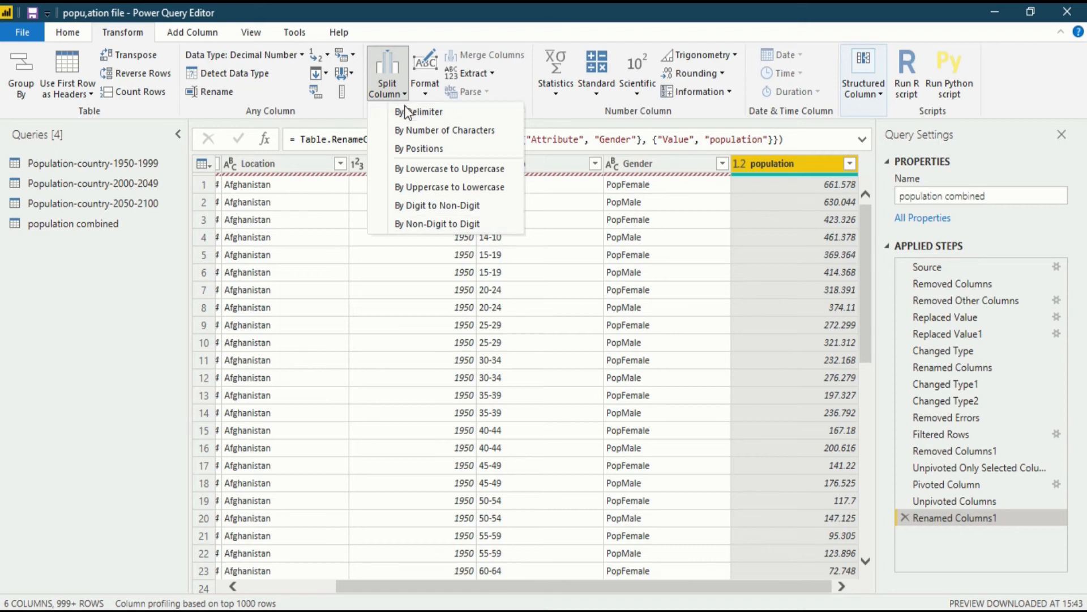
mouse_move(415, 151)
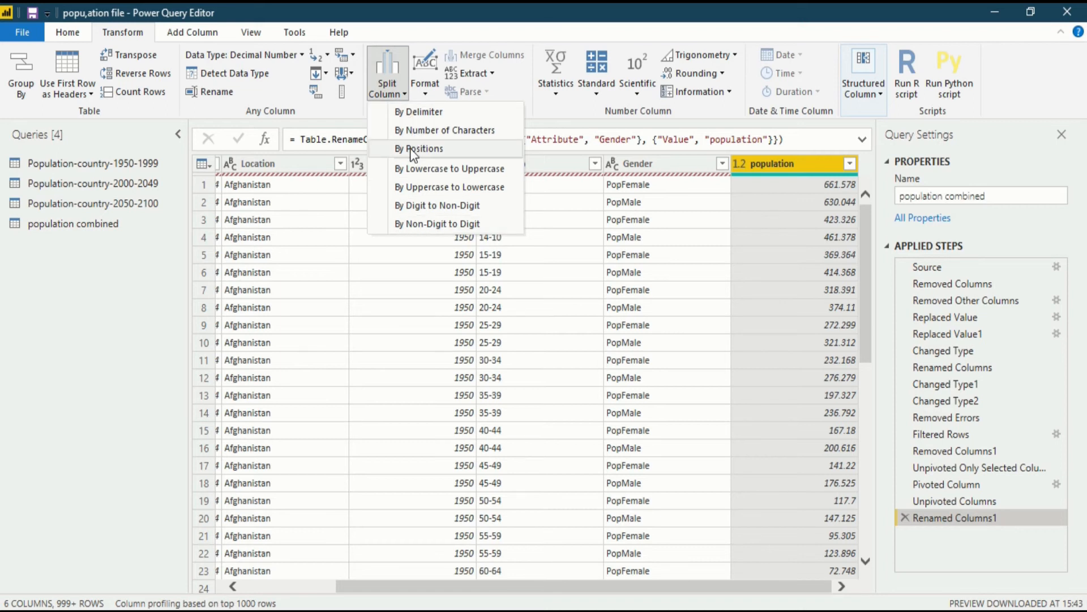
mouse_move(421, 172)
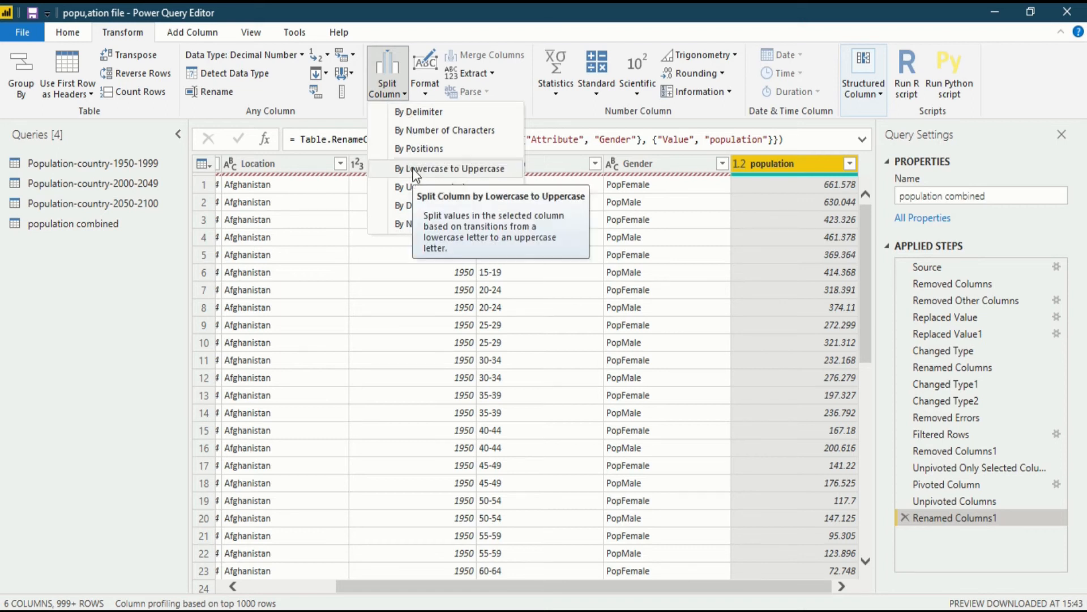
mouse_move(465, 187)
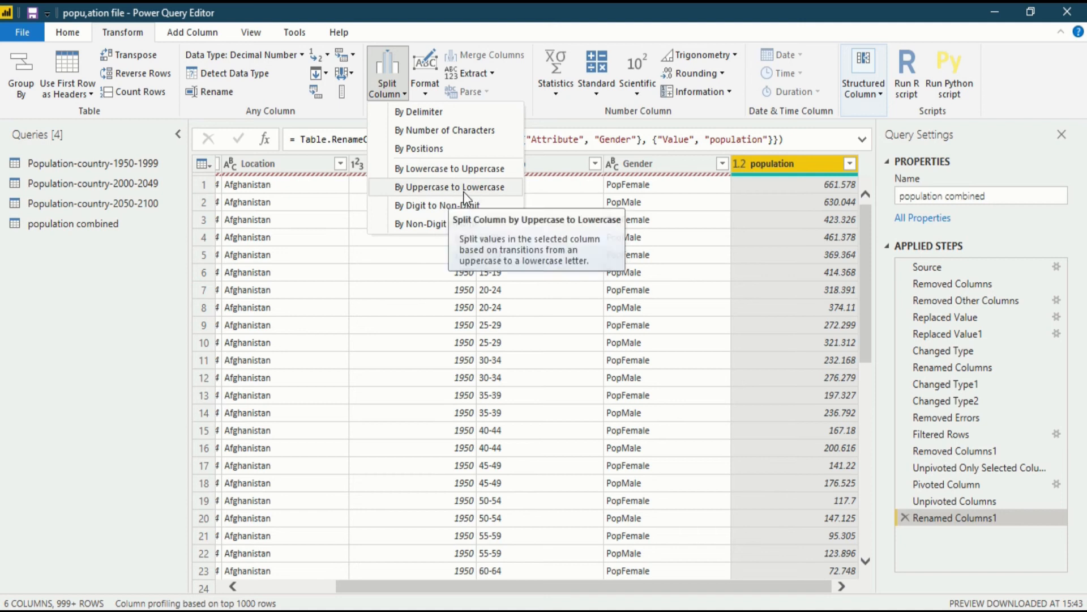
mouse_move(453, 205)
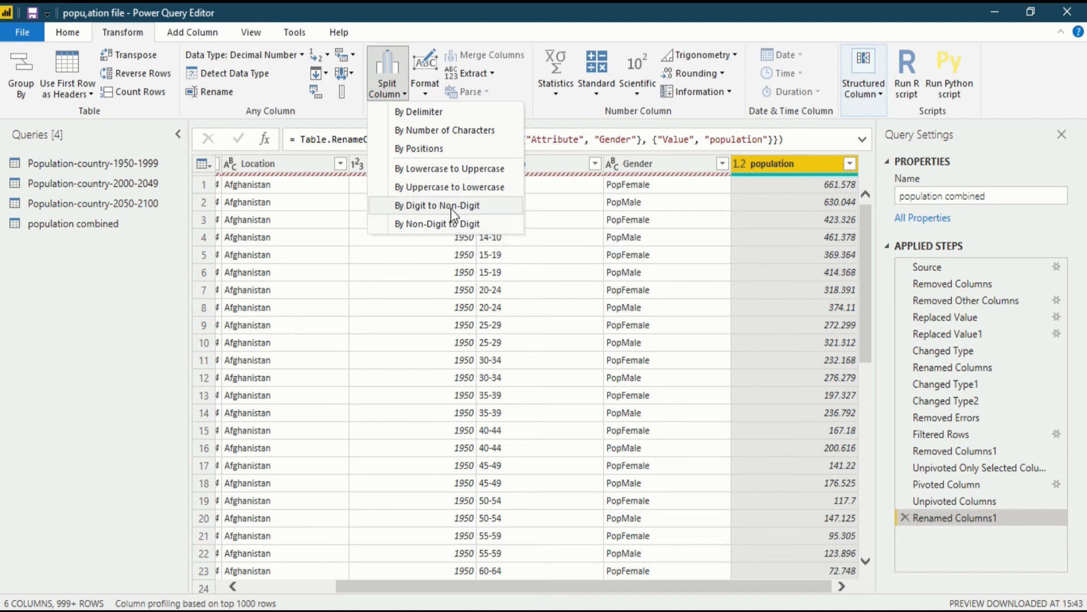
mouse_move(454, 223)
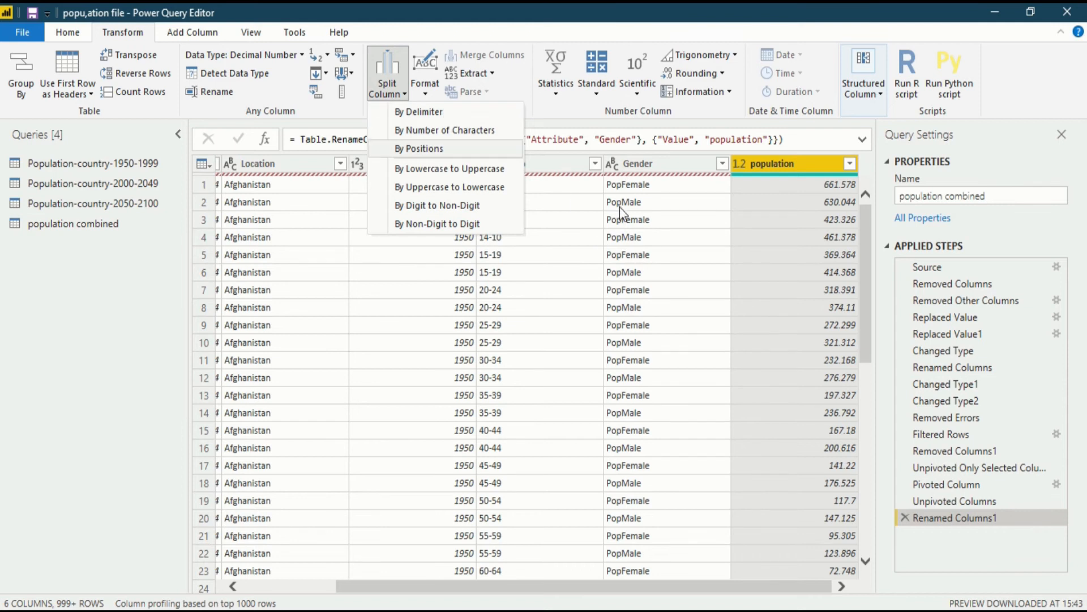
mouse_move(618, 195)
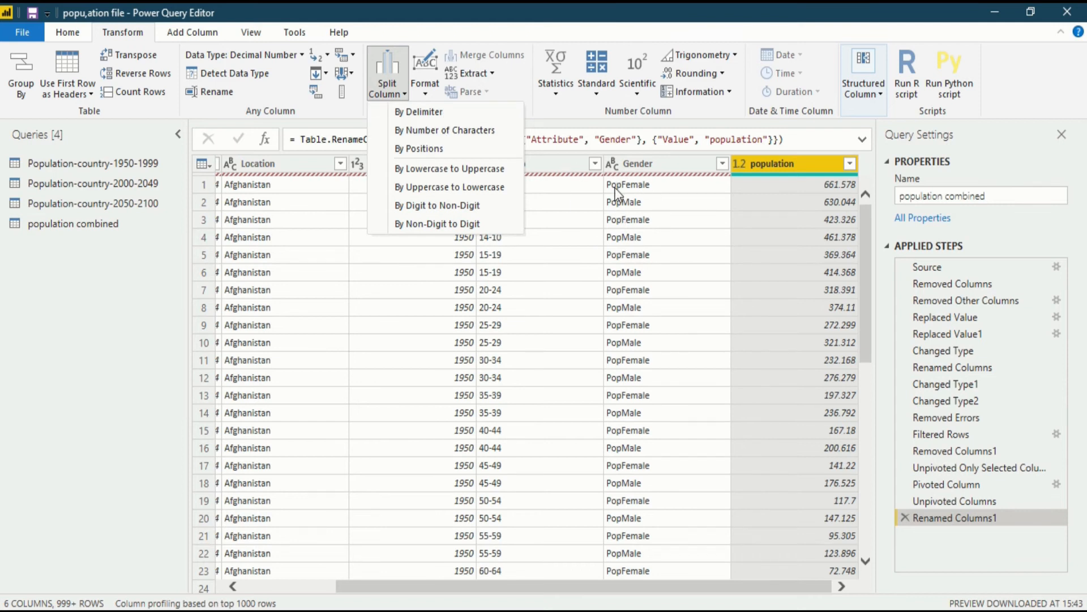
mouse_move(625, 195)
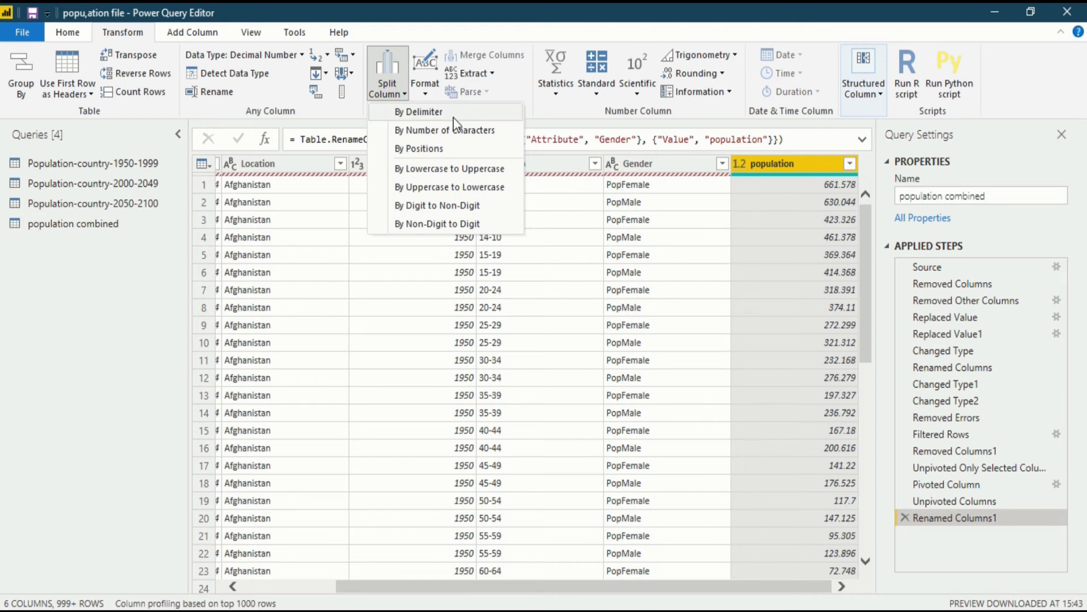
mouse_move(632, 204)
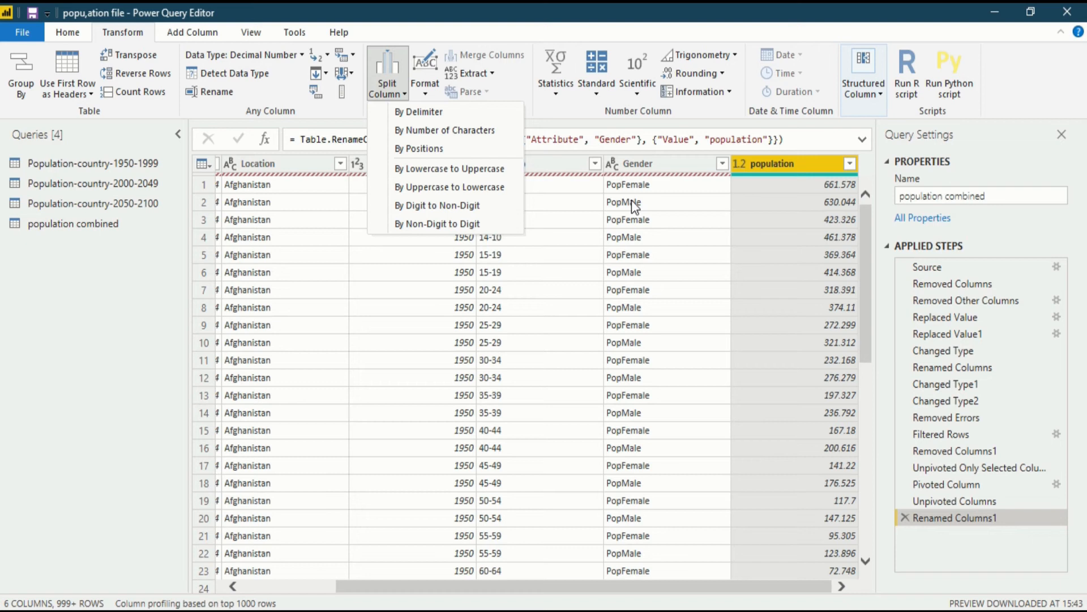
mouse_move(625, 180)
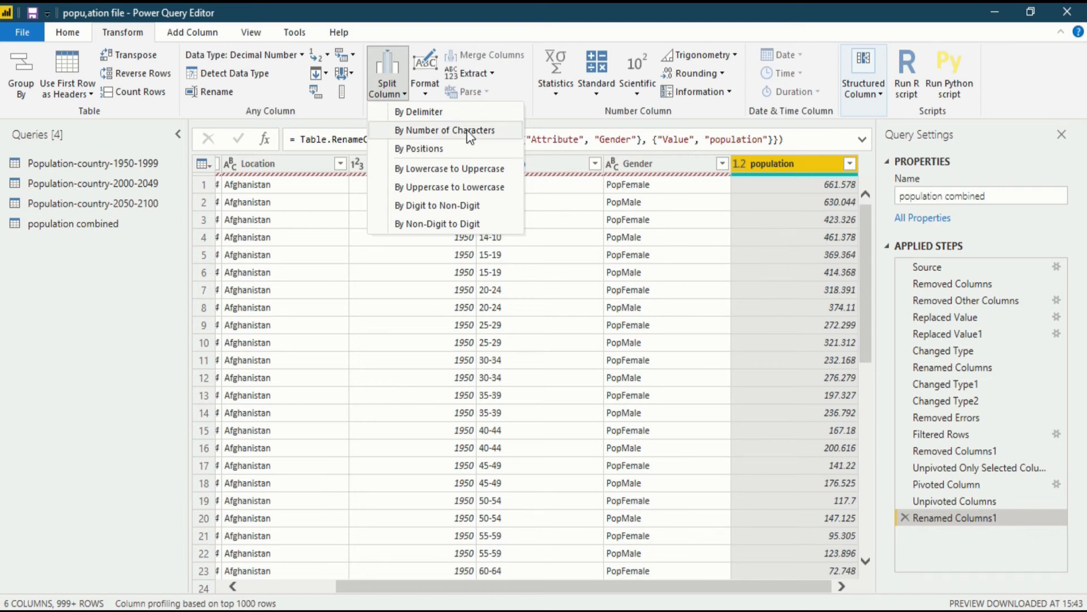
mouse_move(422, 140)
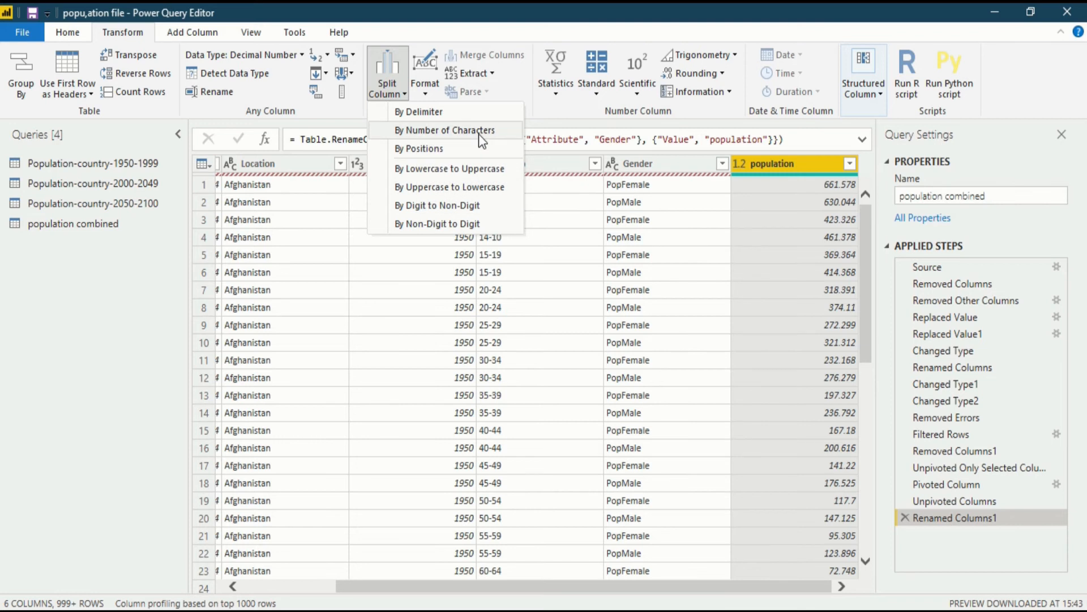
mouse_move(510, 129)
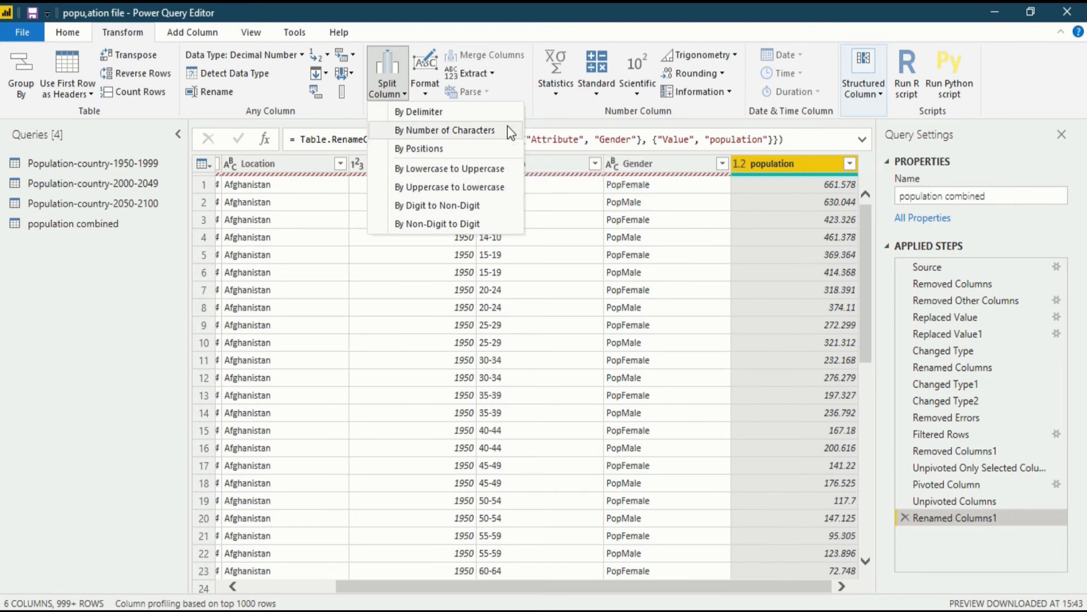
mouse_move(497, 136)
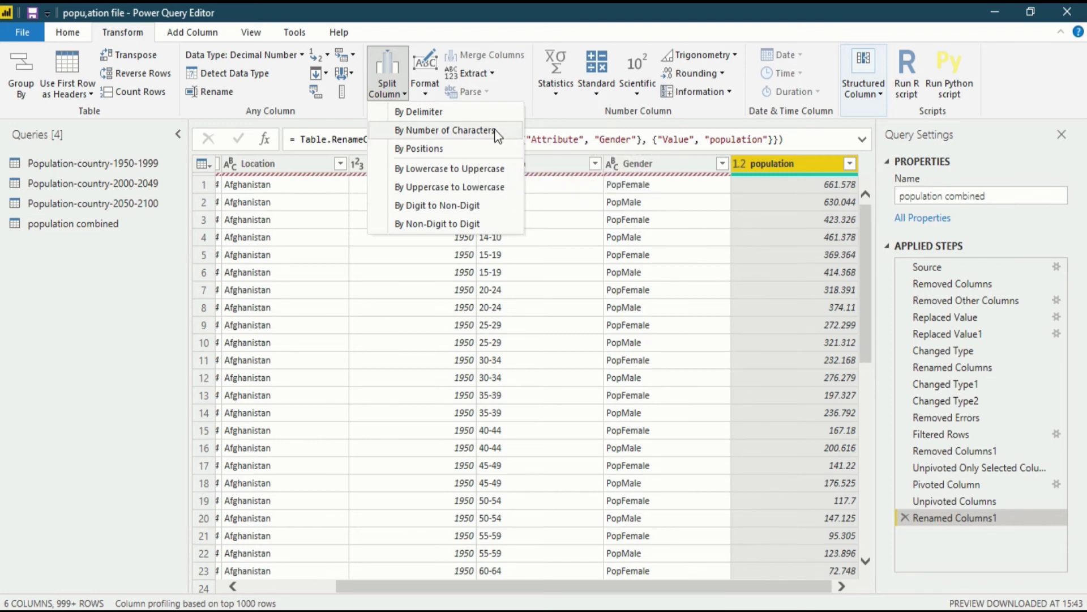
mouse_move(448, 134)
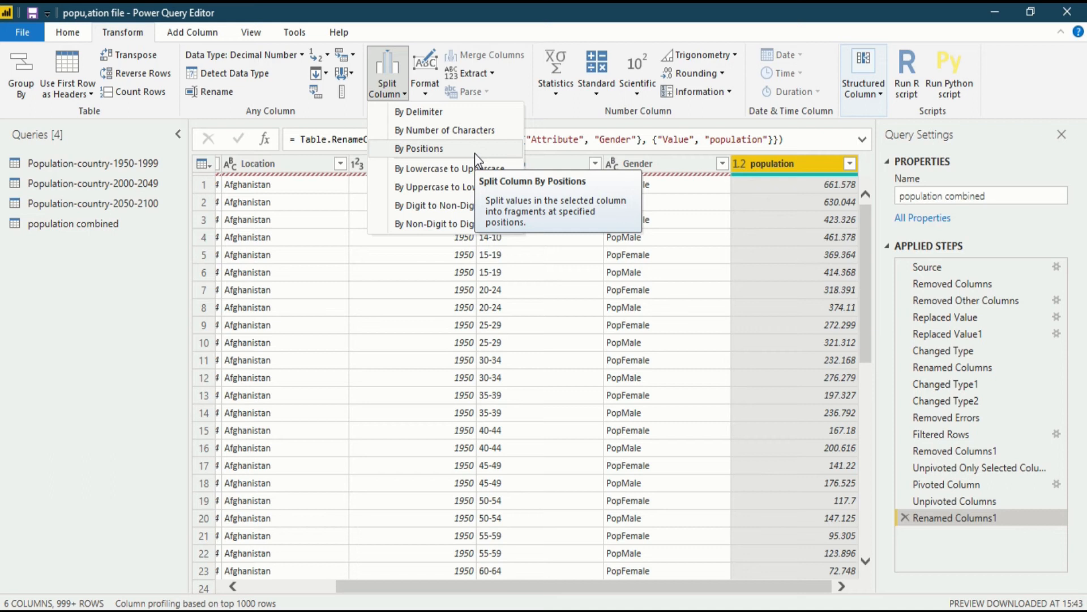
mouse_move(624, 258)
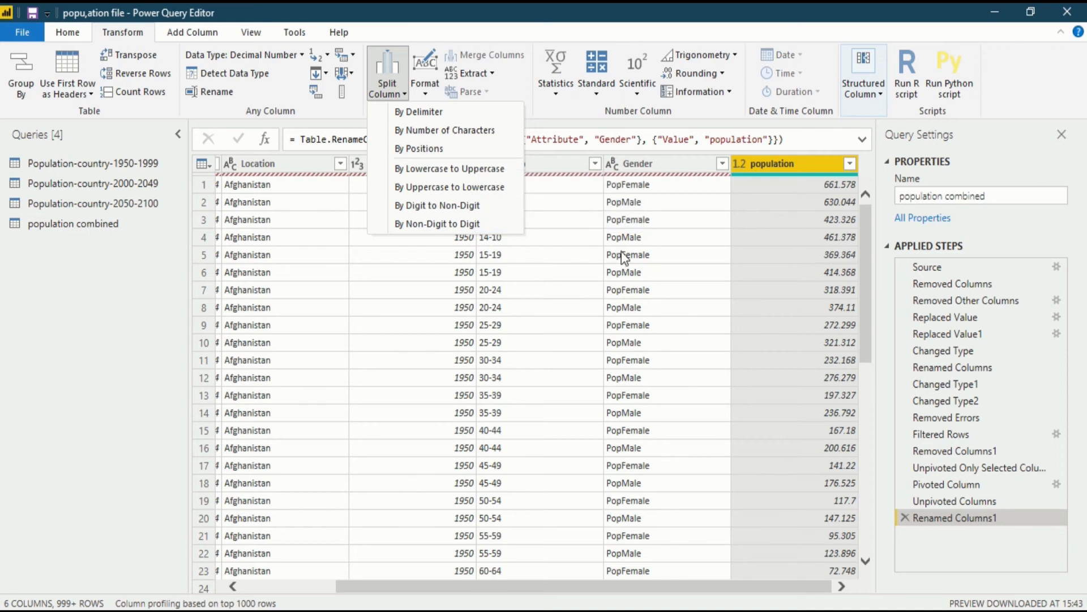
mouse_move(479, 176)
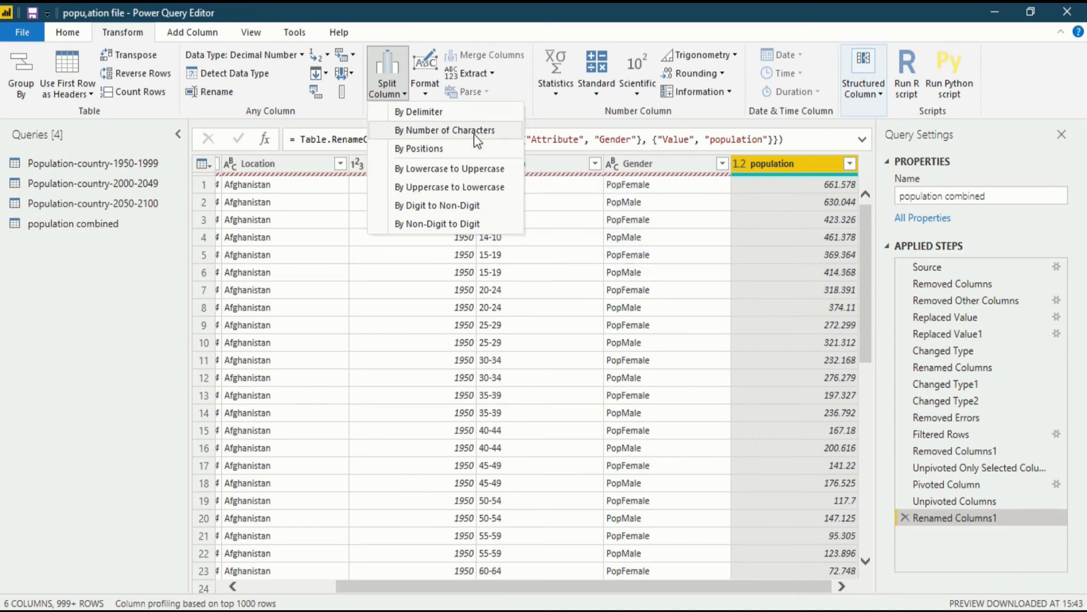
mouse_move(432, 161)
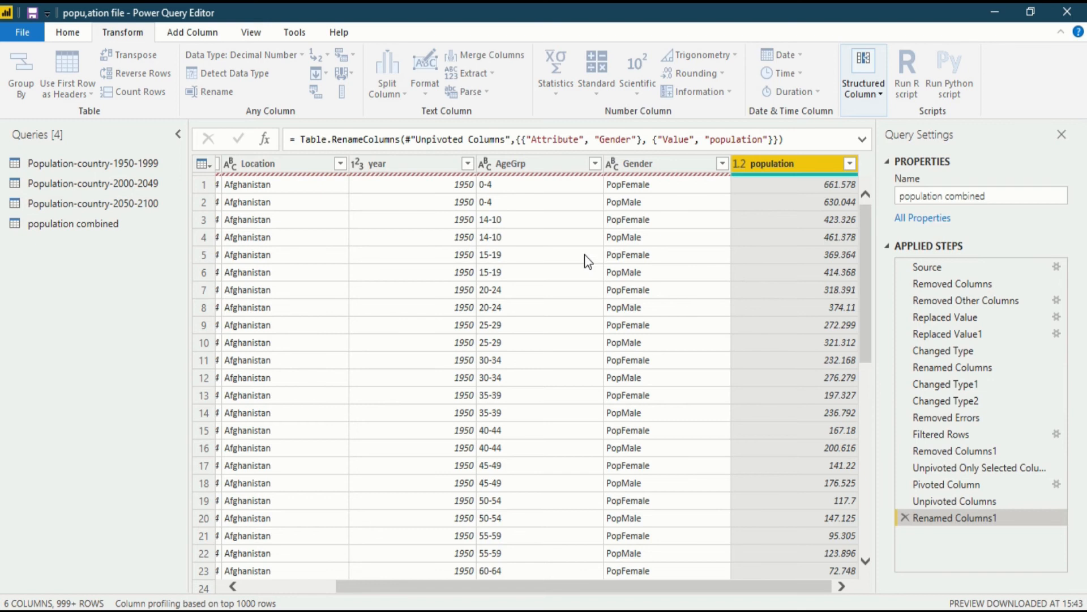
- Split Gender repeatedly every 3 characters, giving Gender.1 (Pop) and Gender.2 (Fem/Mal)
left_click(387, 74)
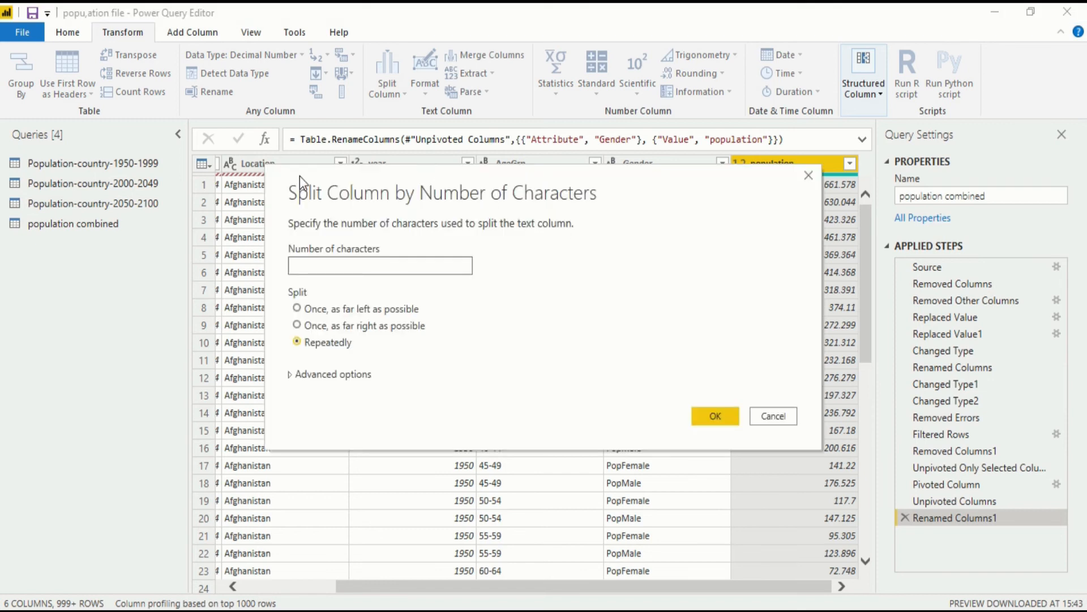
mouse_move(551, 215)
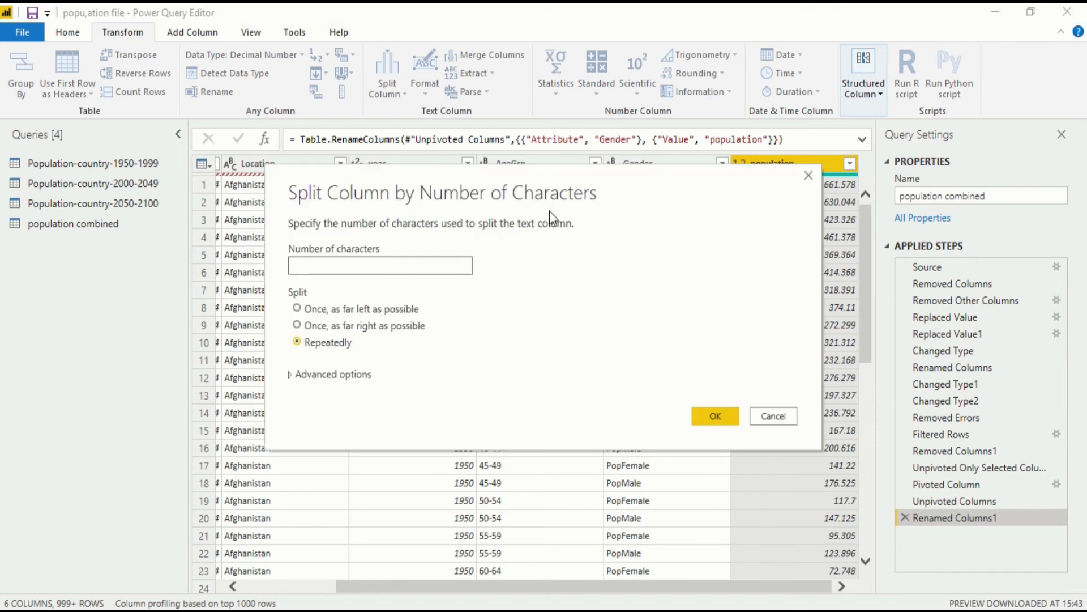
mouse_move(505, 192)
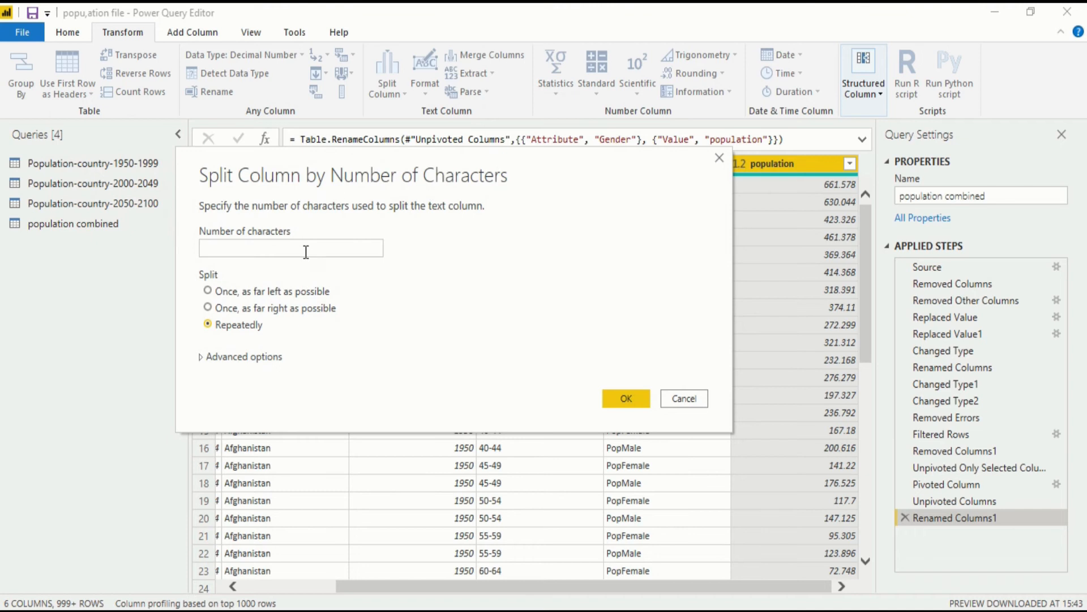
type("3")
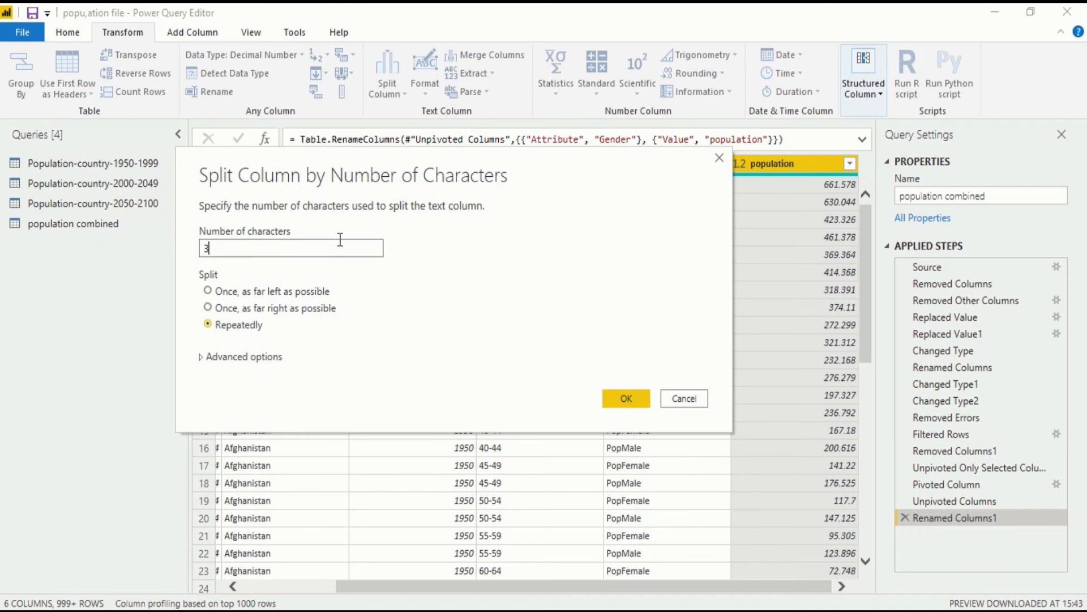
mouse_move(258, 265)
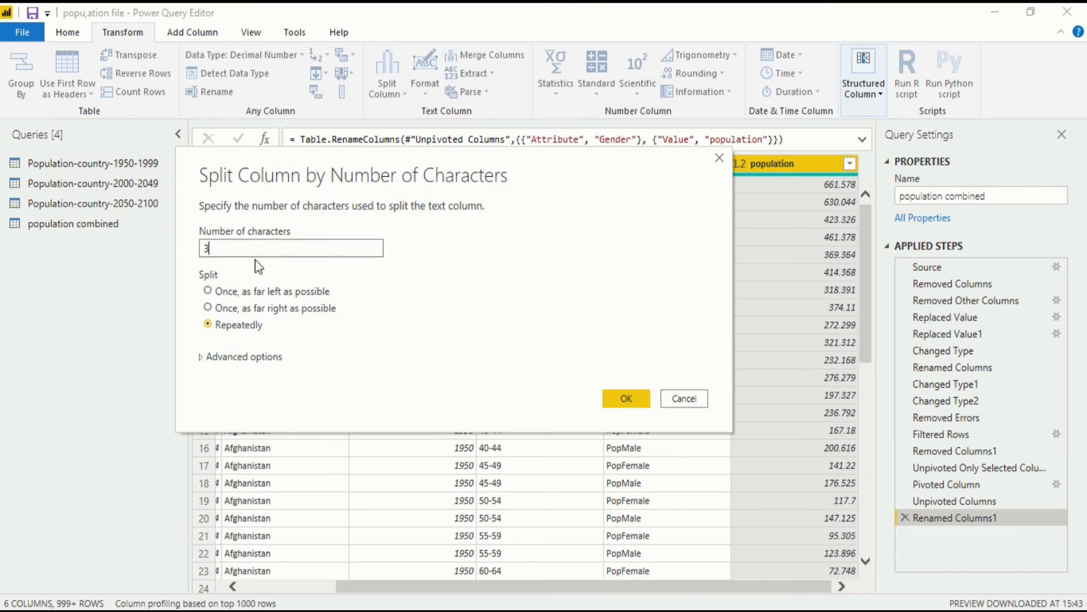
mouse_move(204, 274)
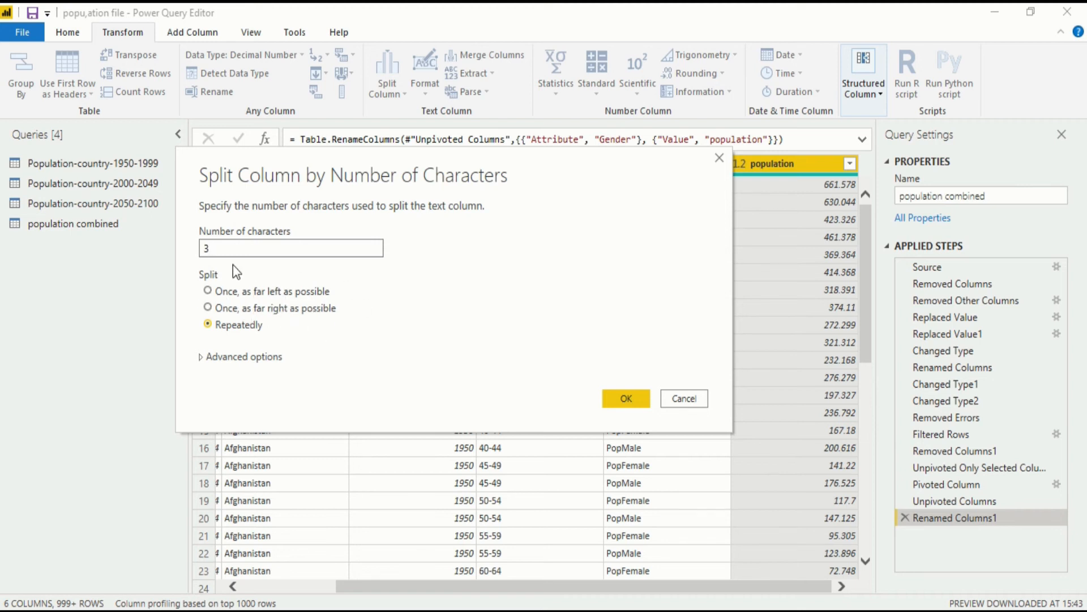
mouse_move(820, 304)
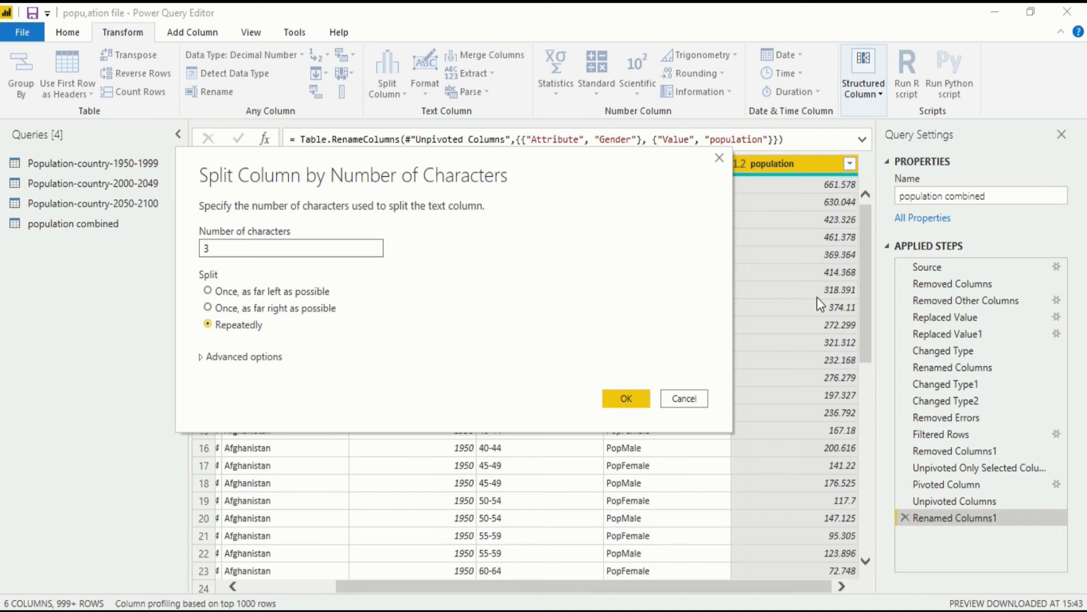
mouse_move(705, 465)
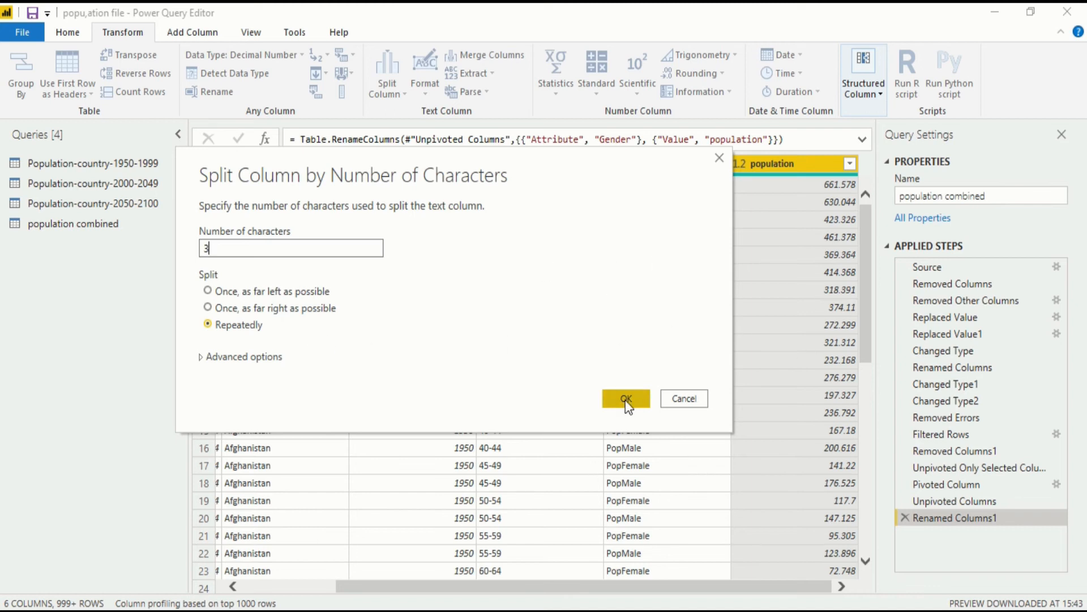
left_click(625, 398)
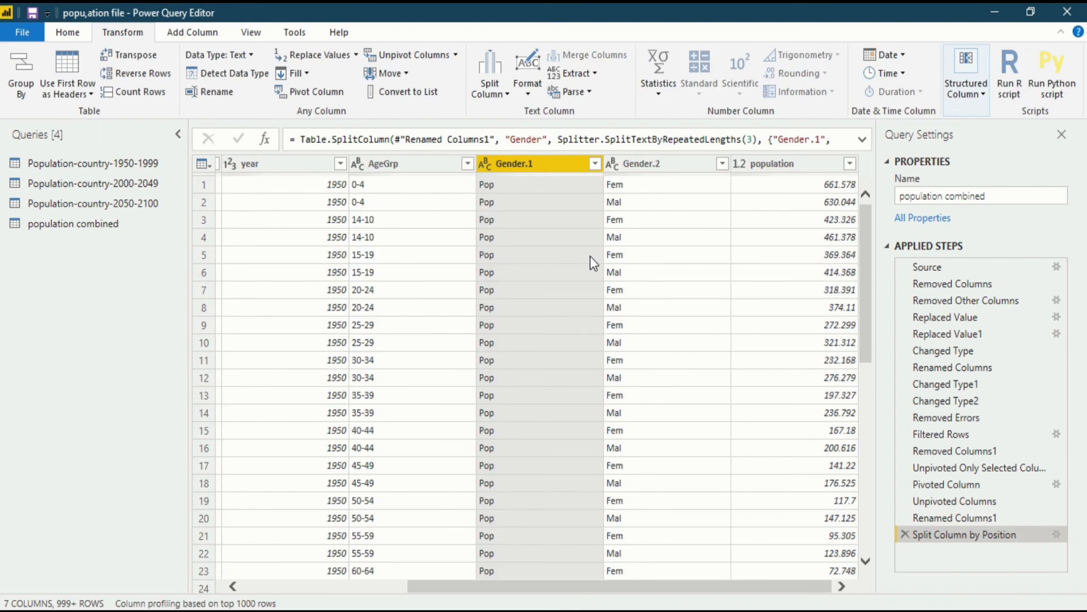
mouse_move(554, 220)
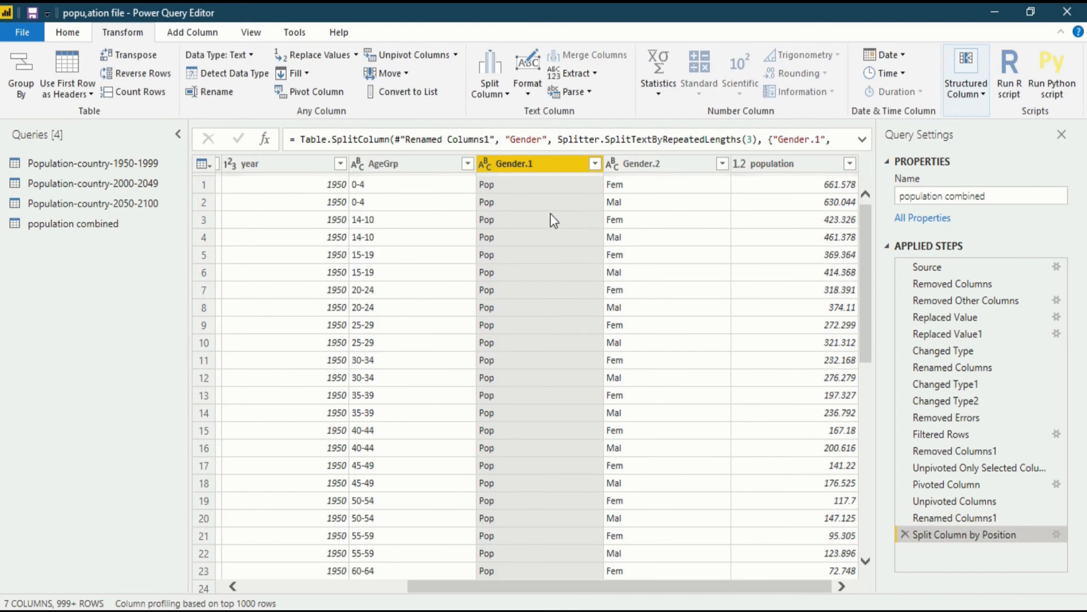
mouse_move(605, 203)
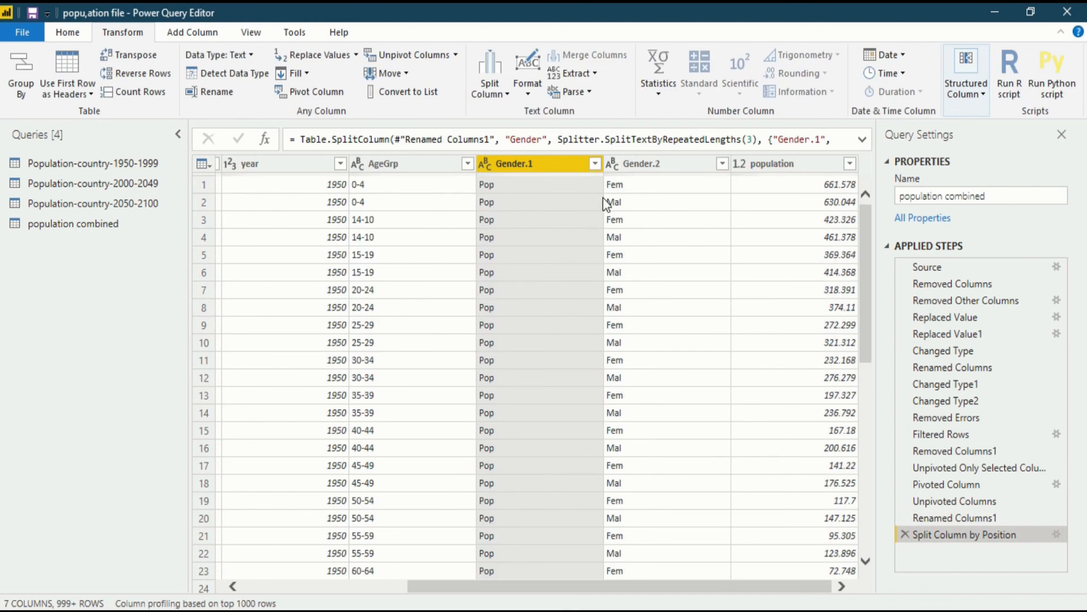
mouse_move(659, 202)
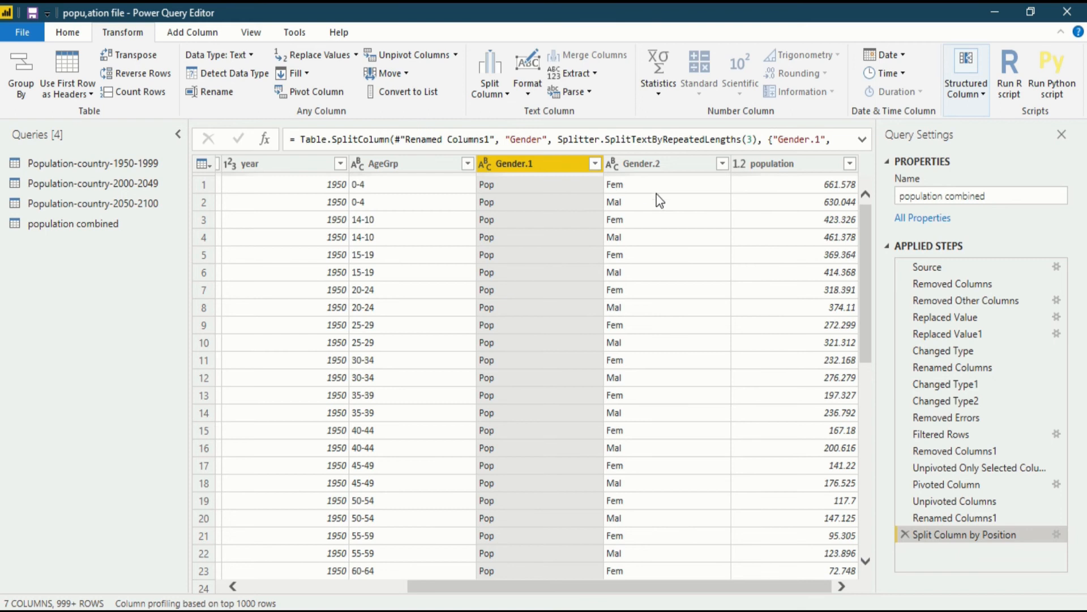
mouse_move(625, 191)
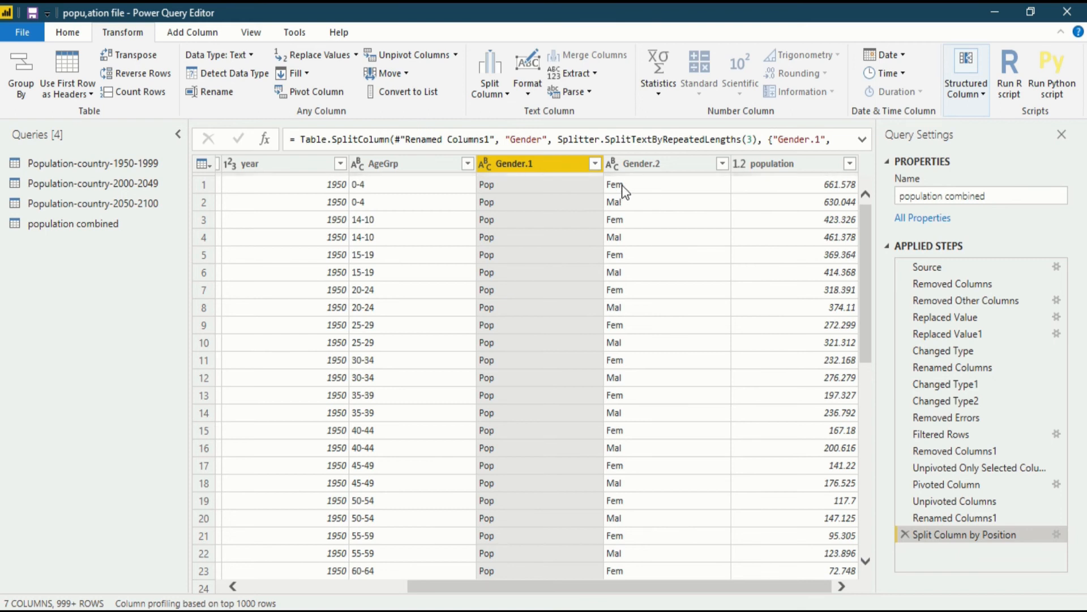
mouse_move(624, 213)
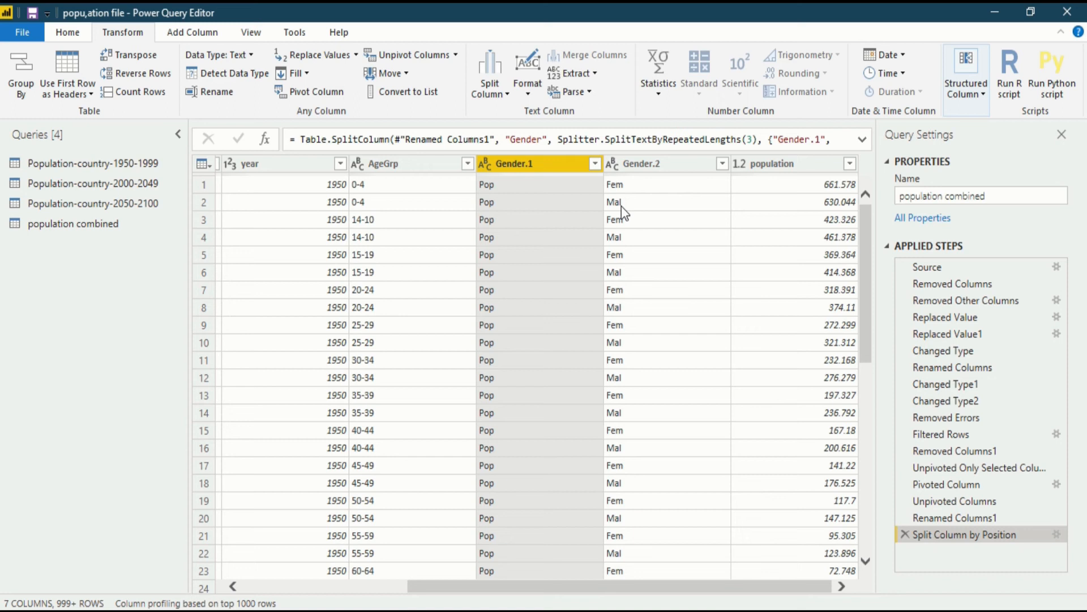
mouse_move(624, 240)
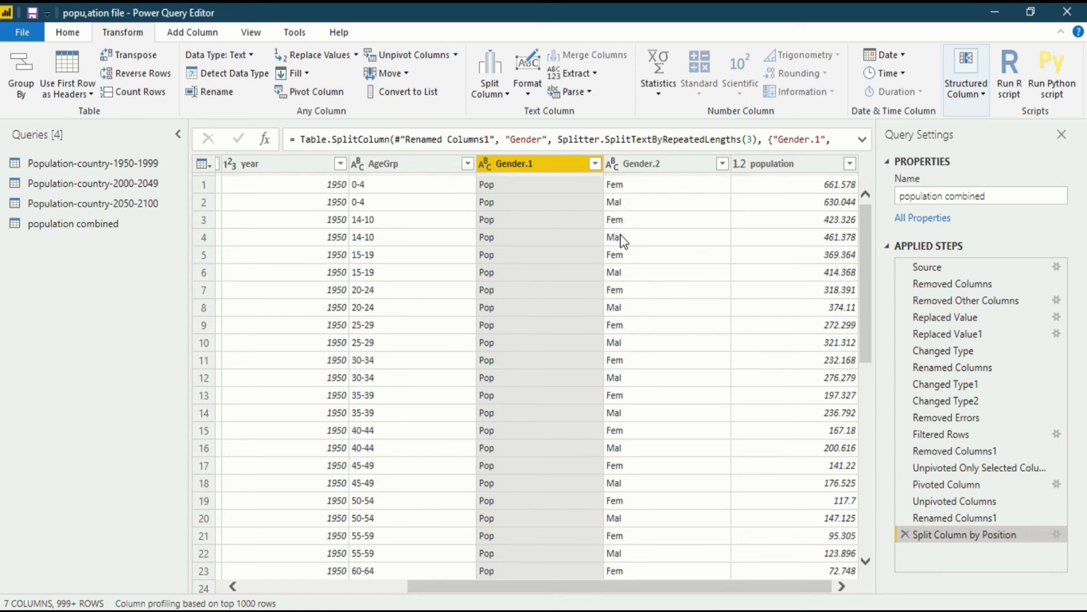
mouse_move(875, 535)
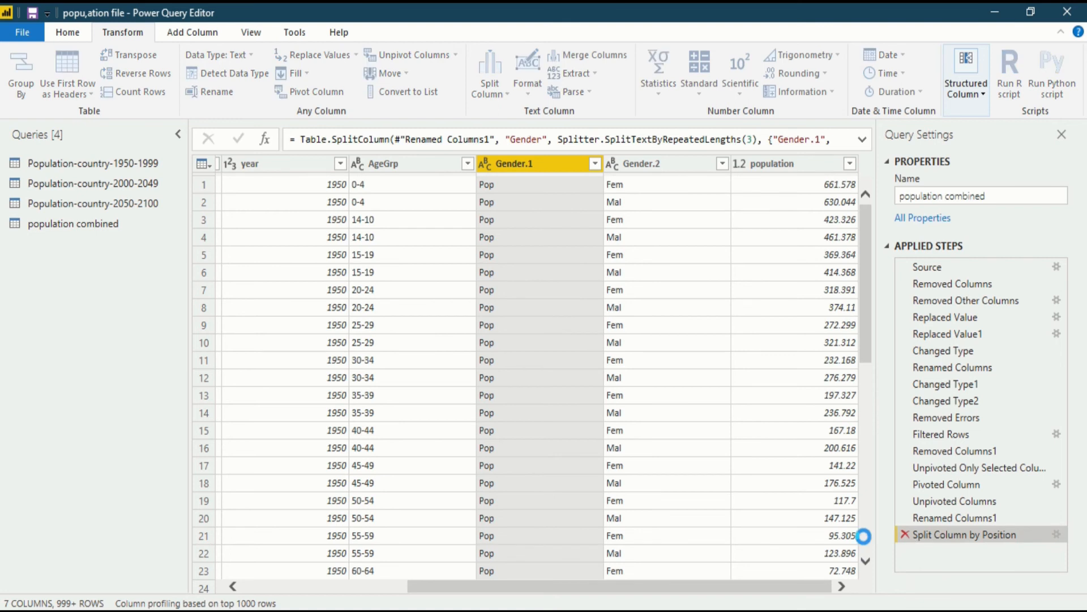
- Delete the faulty Split Column by Position step so Gender holds PopFemale/PopMale again
left_click(956, 517)
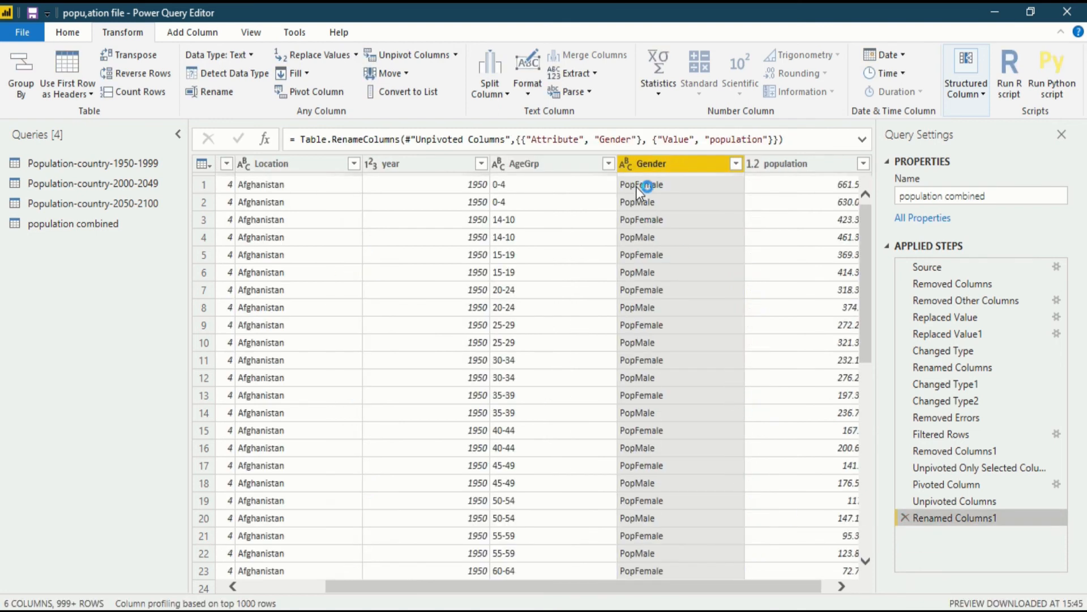
mouse_move(667, 296)
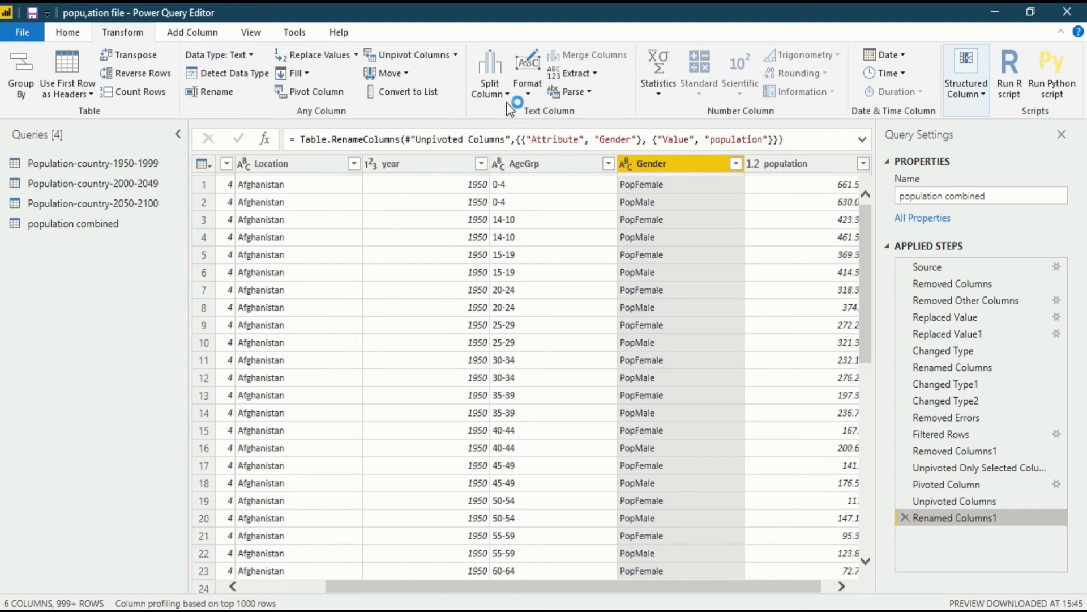
left_click(490, 74)
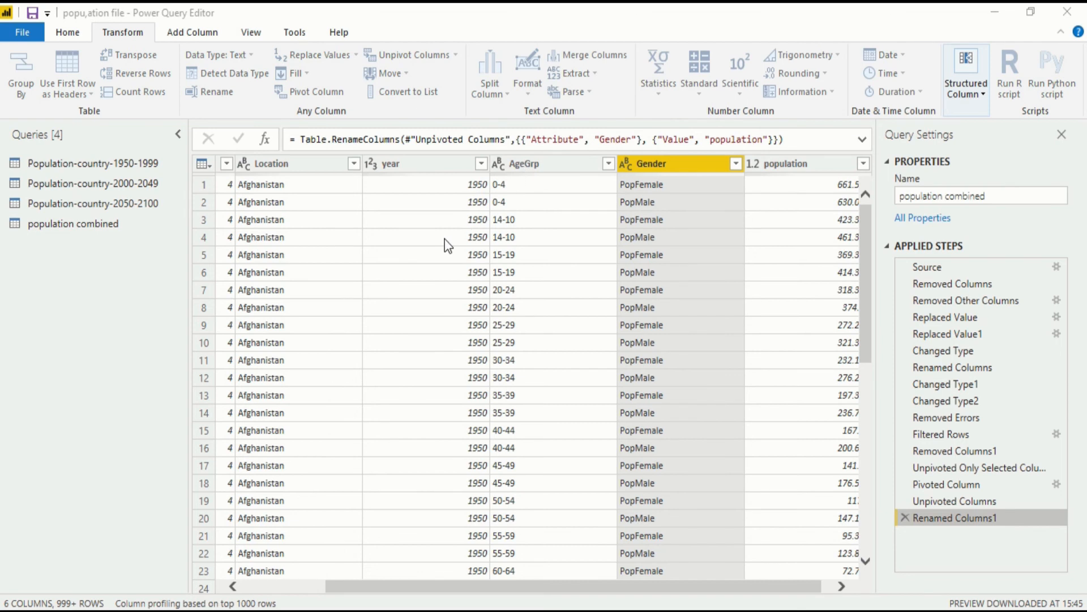
- Split Gender by position at 3, leaving Gender.1 with Female and Male values
left_click(489, 68)
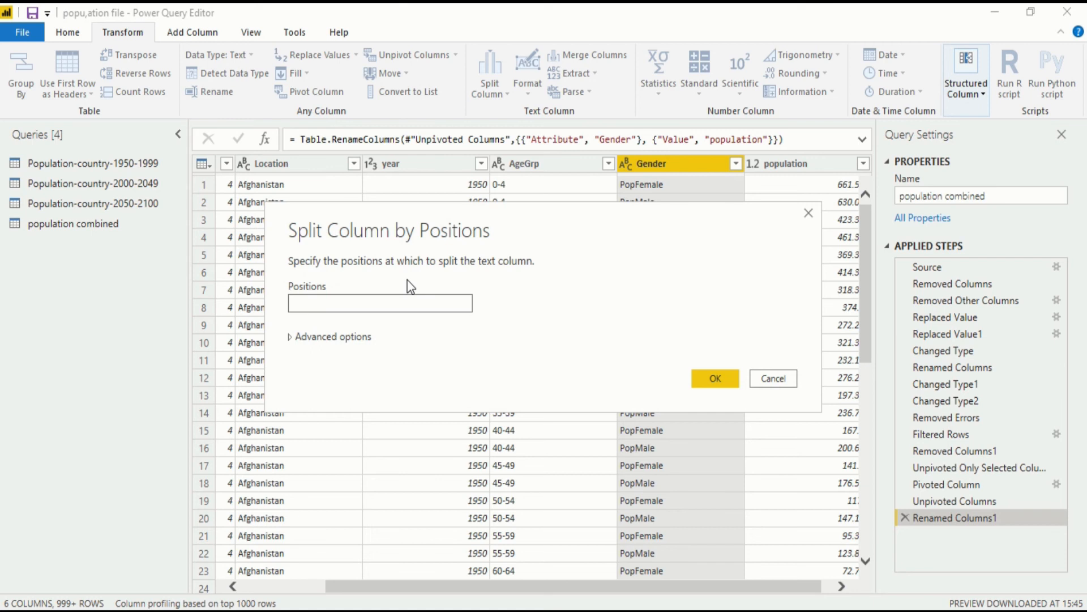
mouse_move(409, 263)
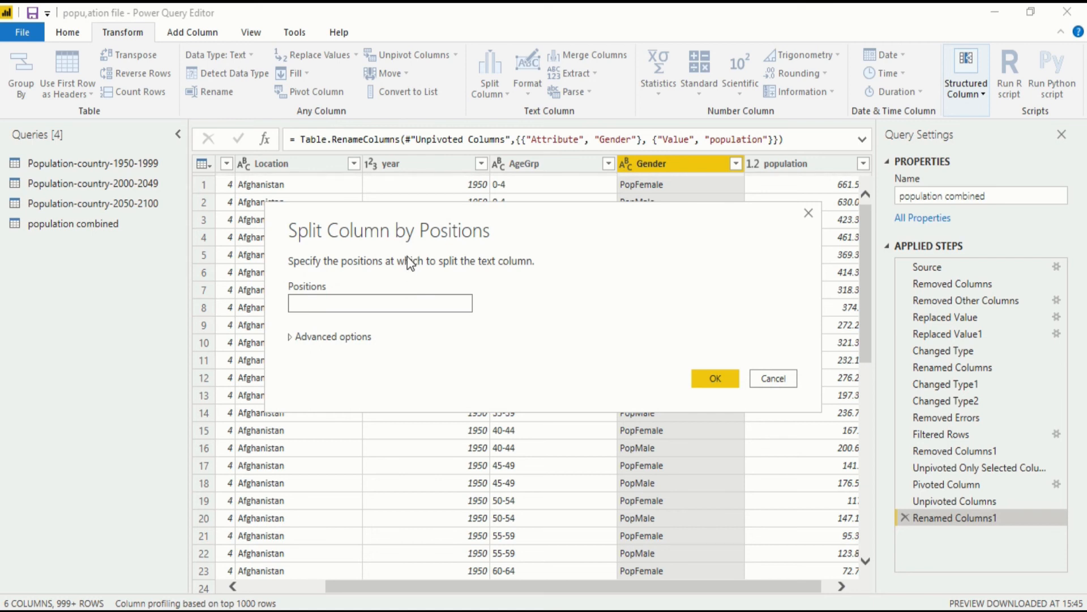
left_click(378, 304)
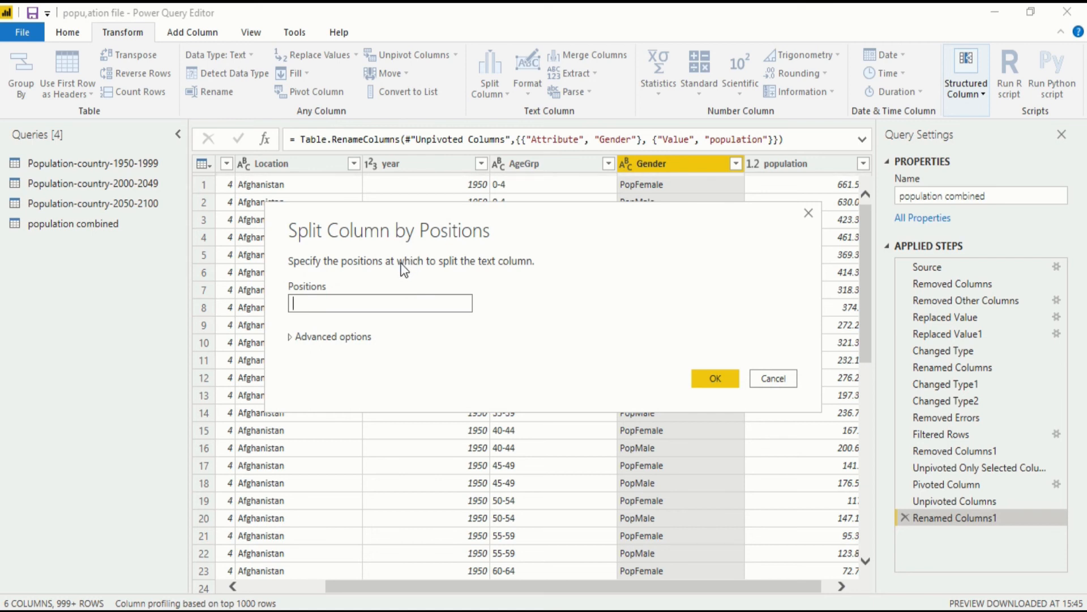
type("3")
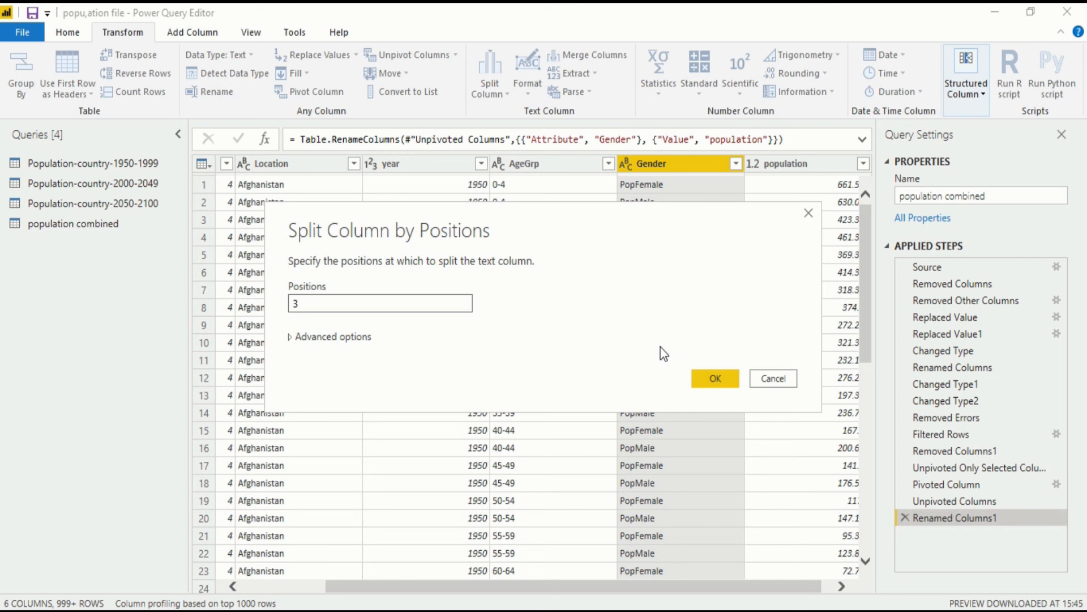
left_click(715, 379)
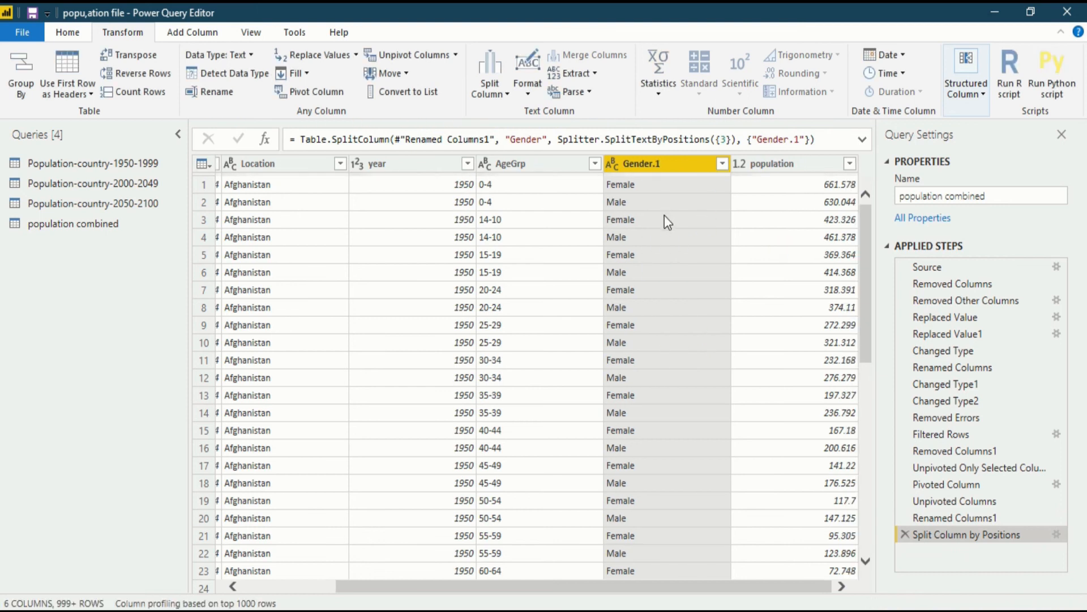
mouse_move(562, 187)
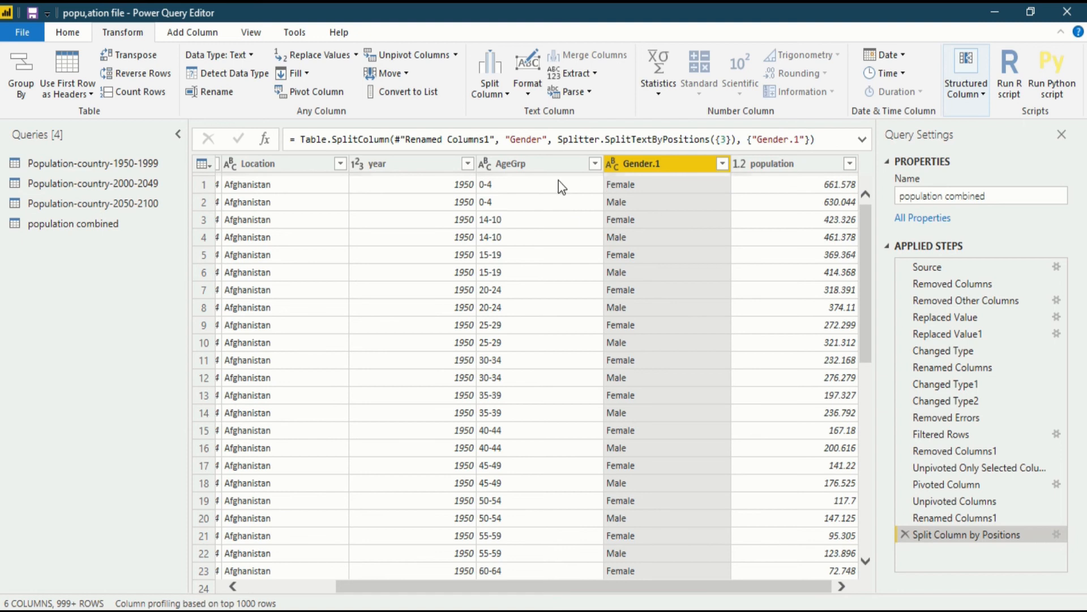
mouse_move(568, 274)
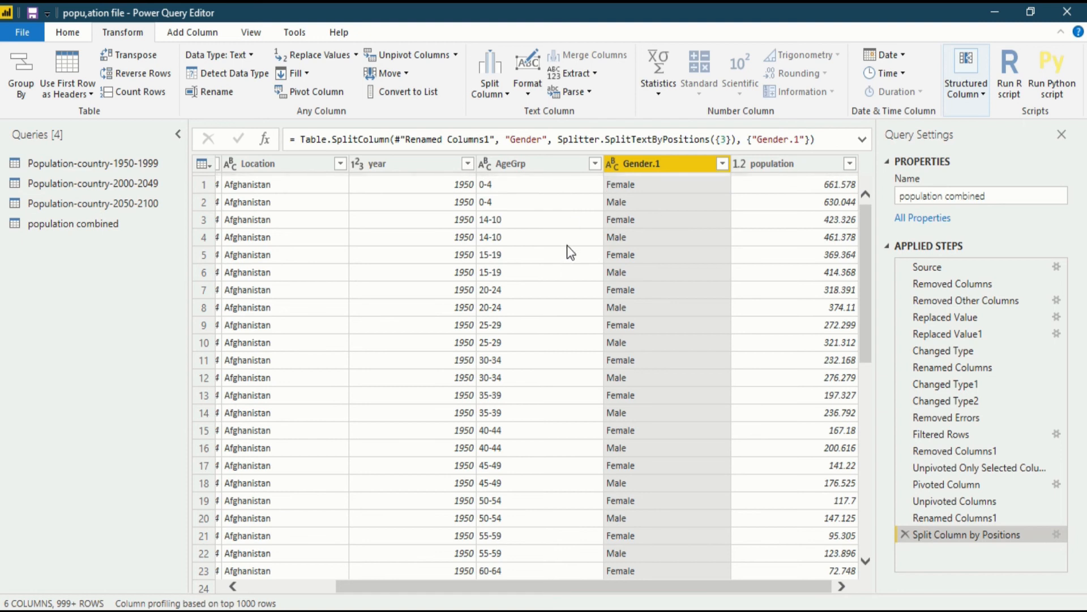
mouse_move(703, 598)
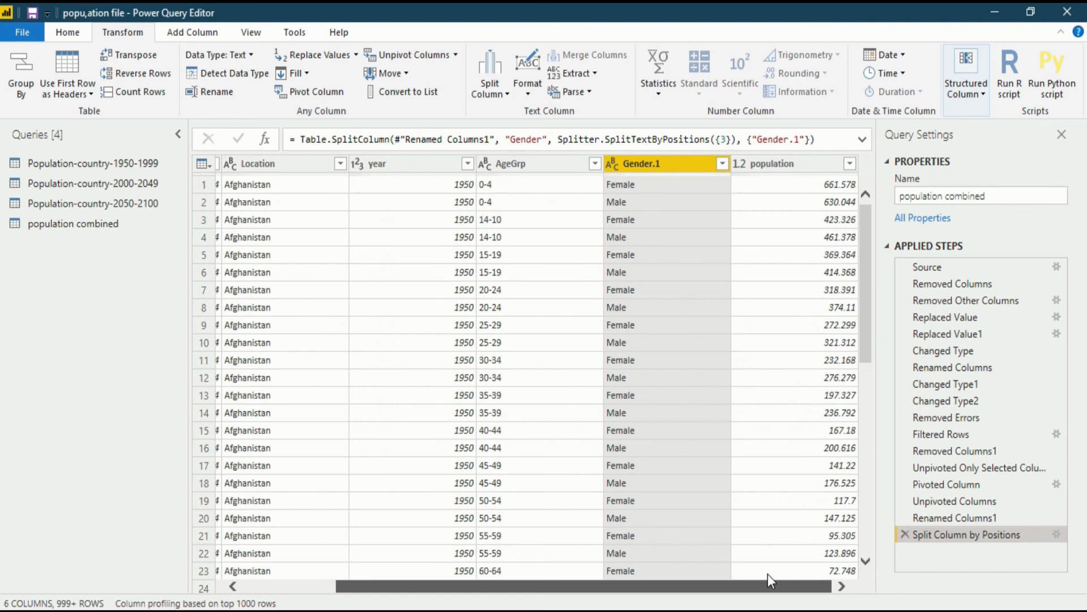
mouse_move(728, 354)
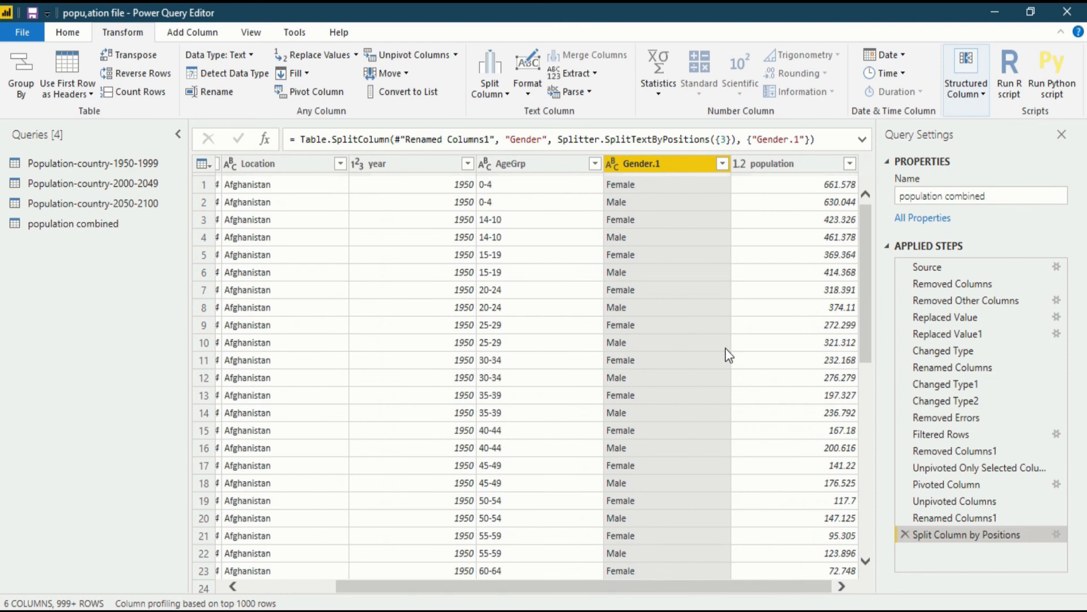
mouse_move(726, 351)
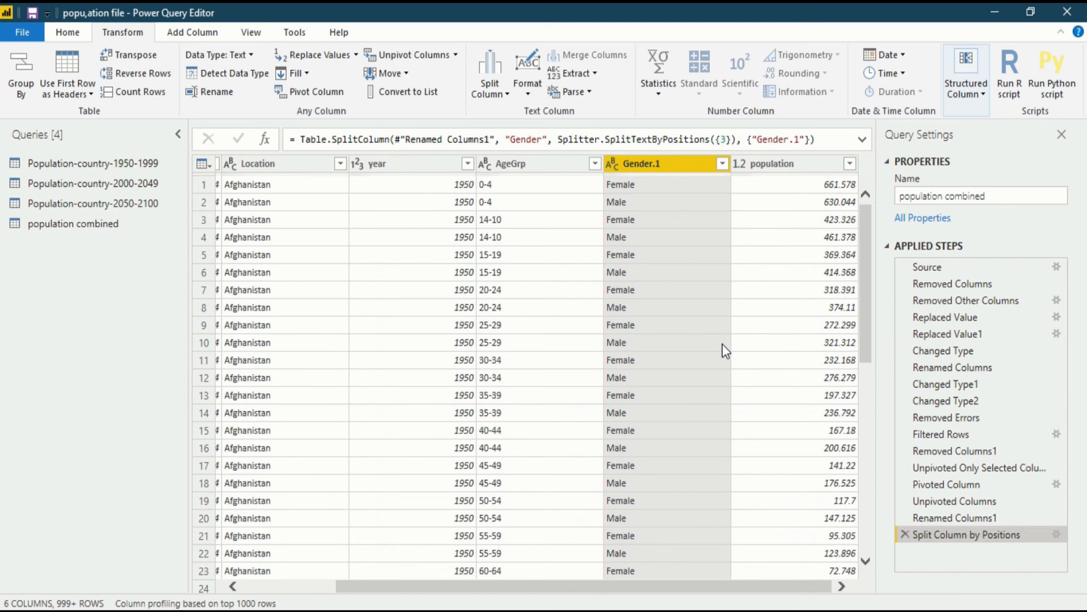
mouse_move(698, 370)
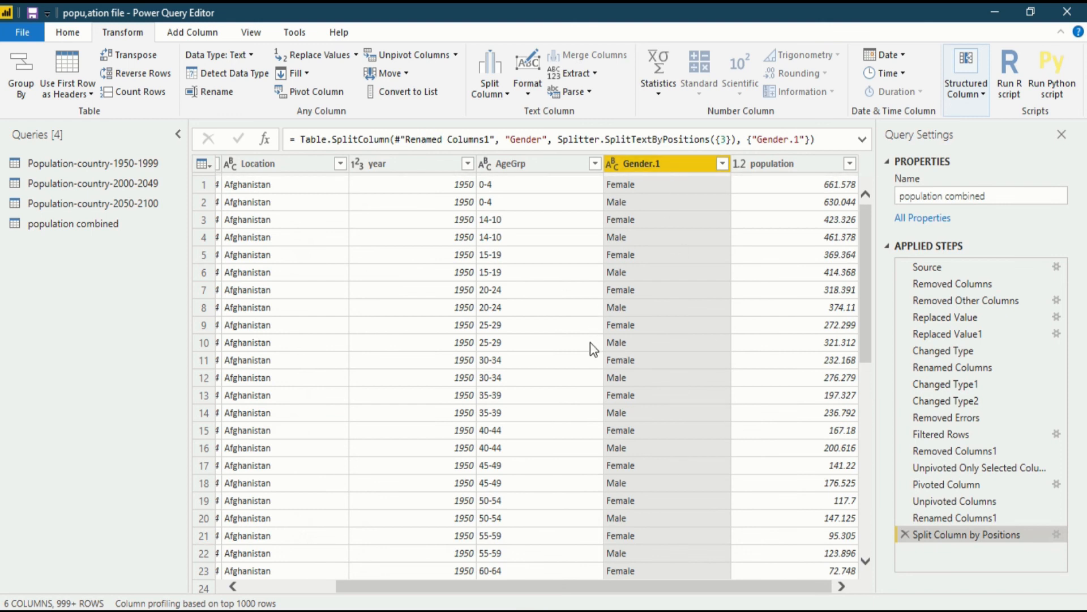
mouse_move(677, 177)
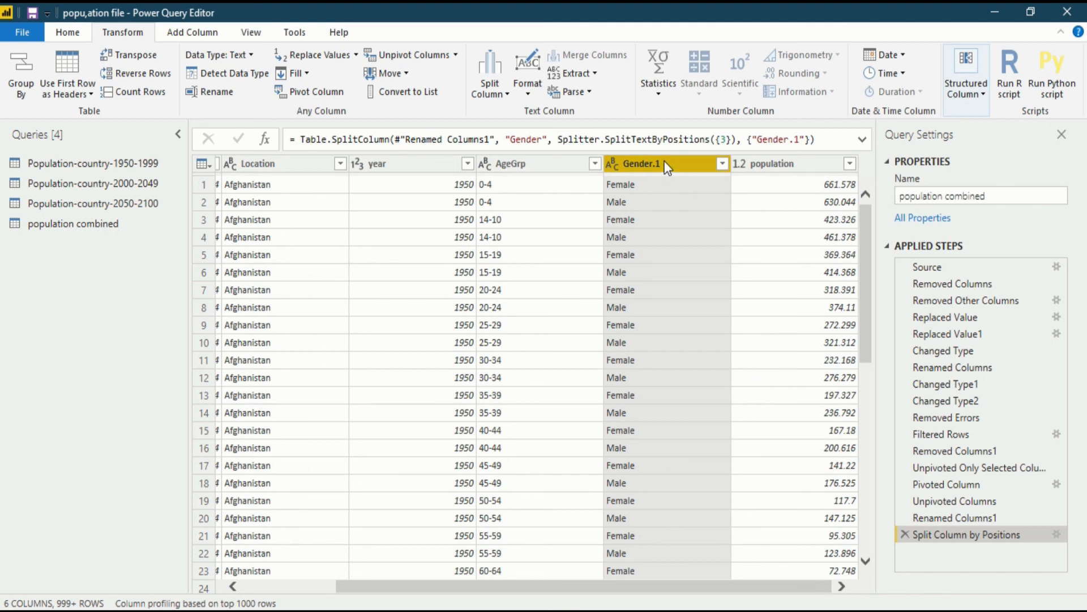
- Rename the Gender.1 column back to Gender
double_click(640, 163)
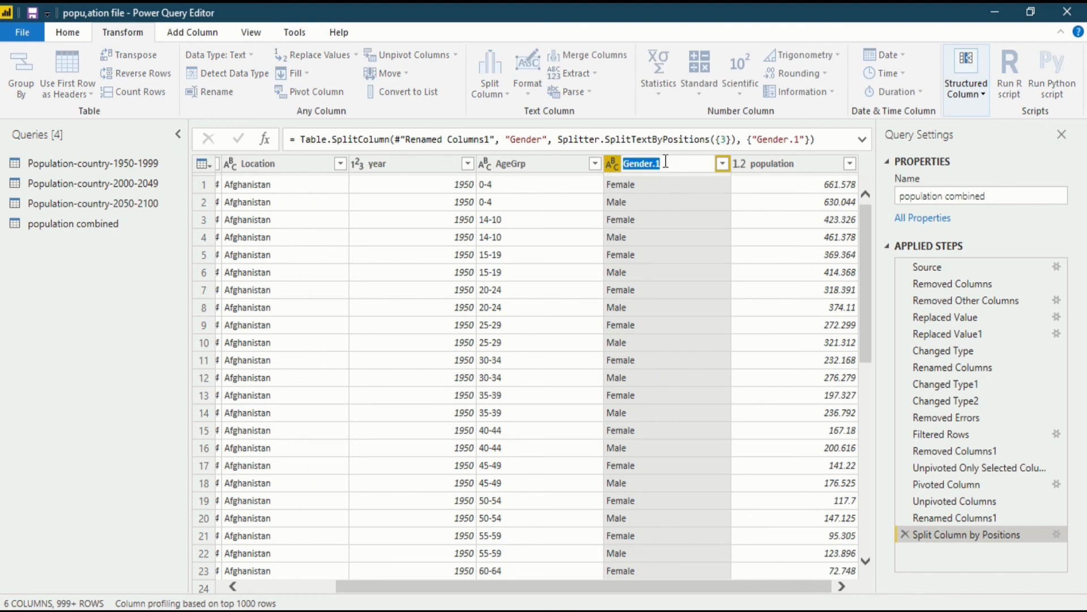
type("Gender")
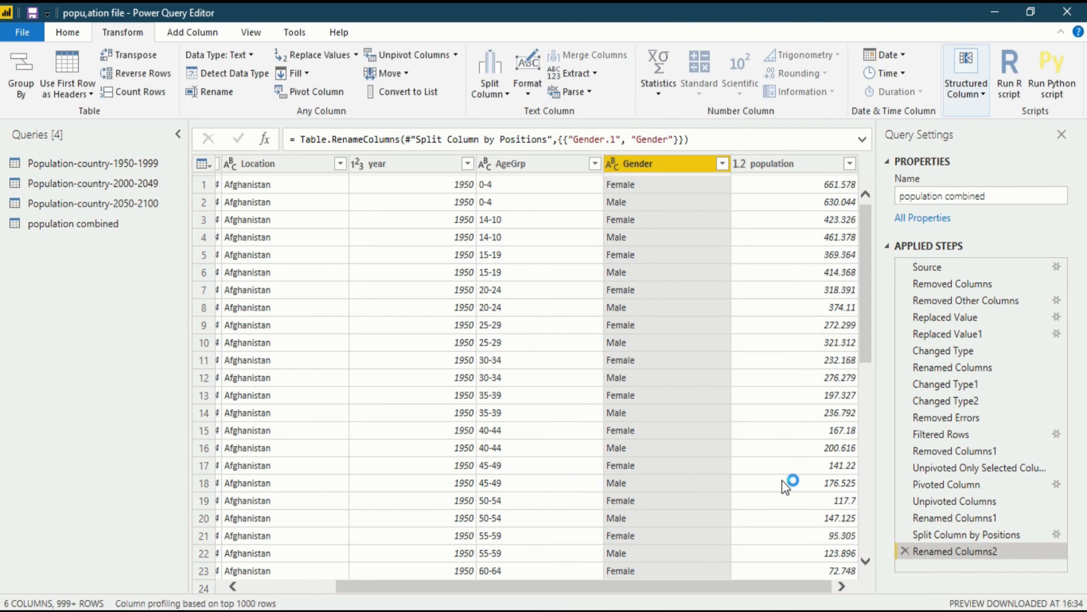
mouse_move(790, 465)
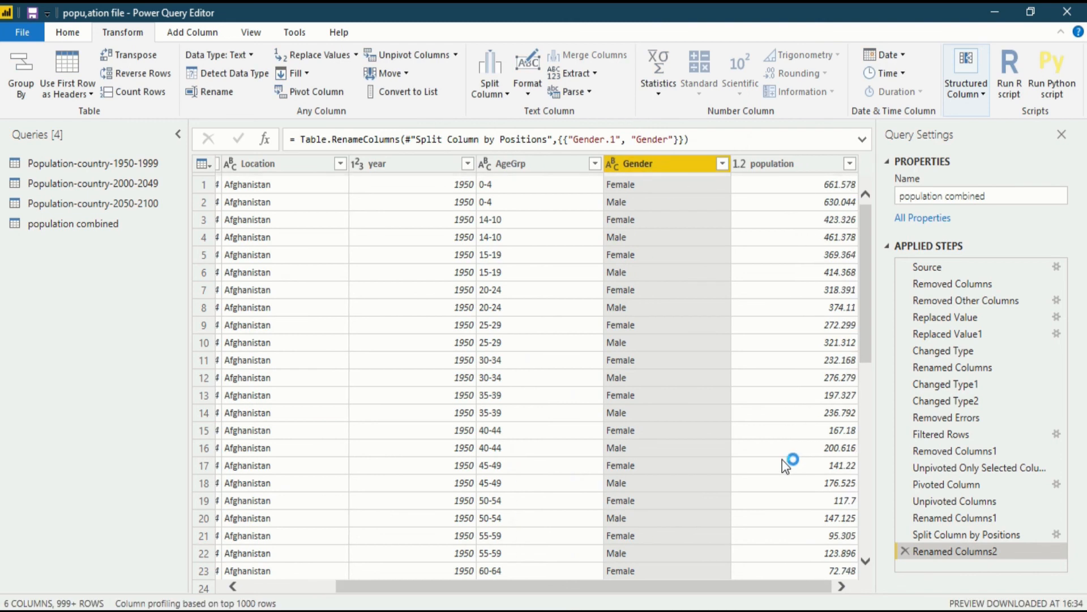